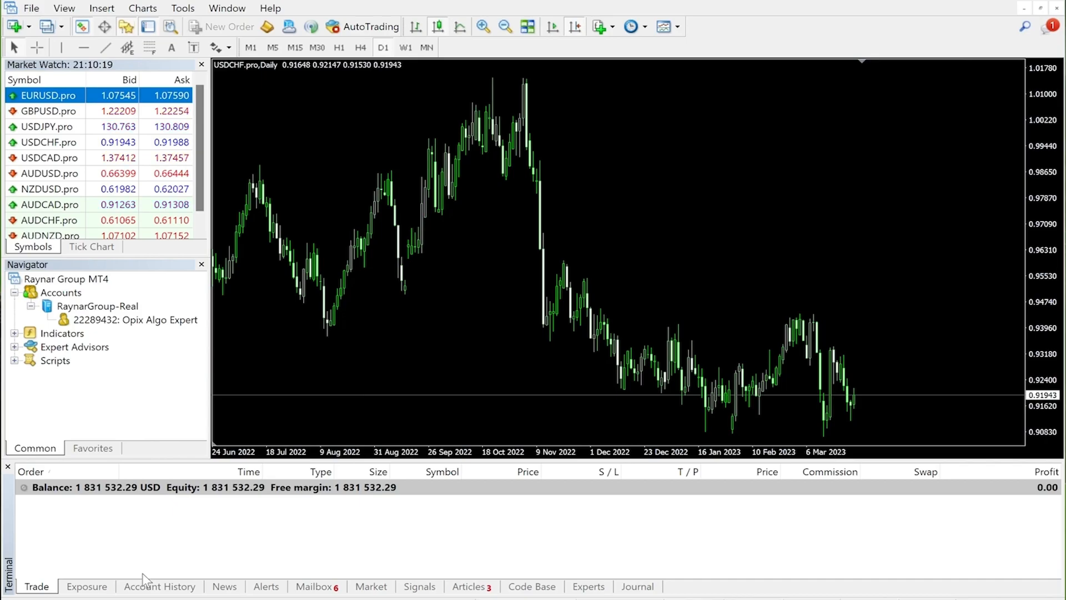
- Show the Account History tab listing closed trades totalling 14,253.88 profit
click(160, 587)
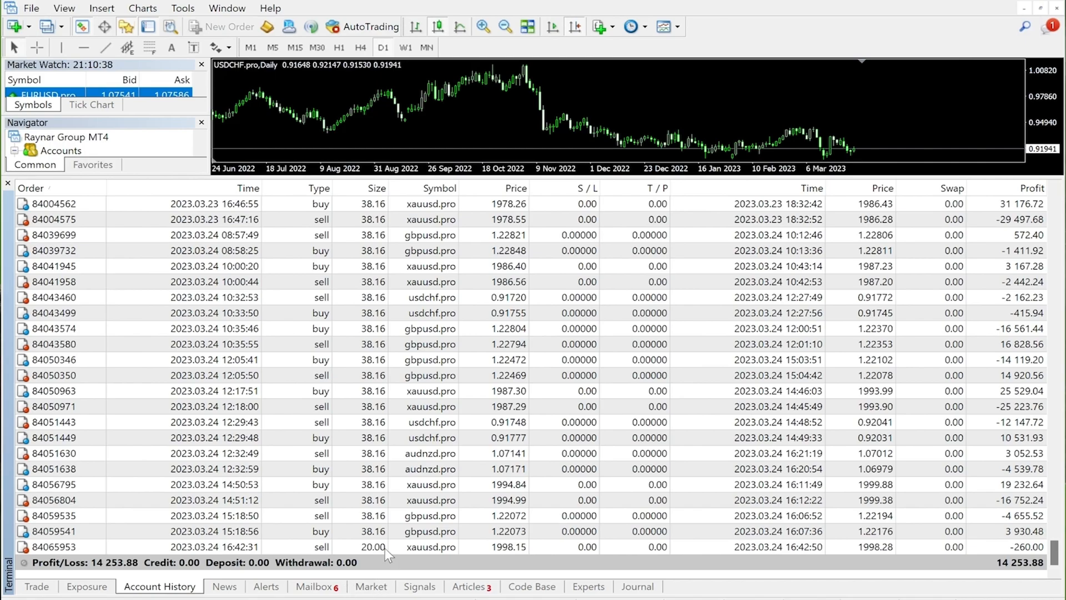
- Select order 84065953, the 20.00-lot xauusd.pro sell that lost 260
click(272, 547)
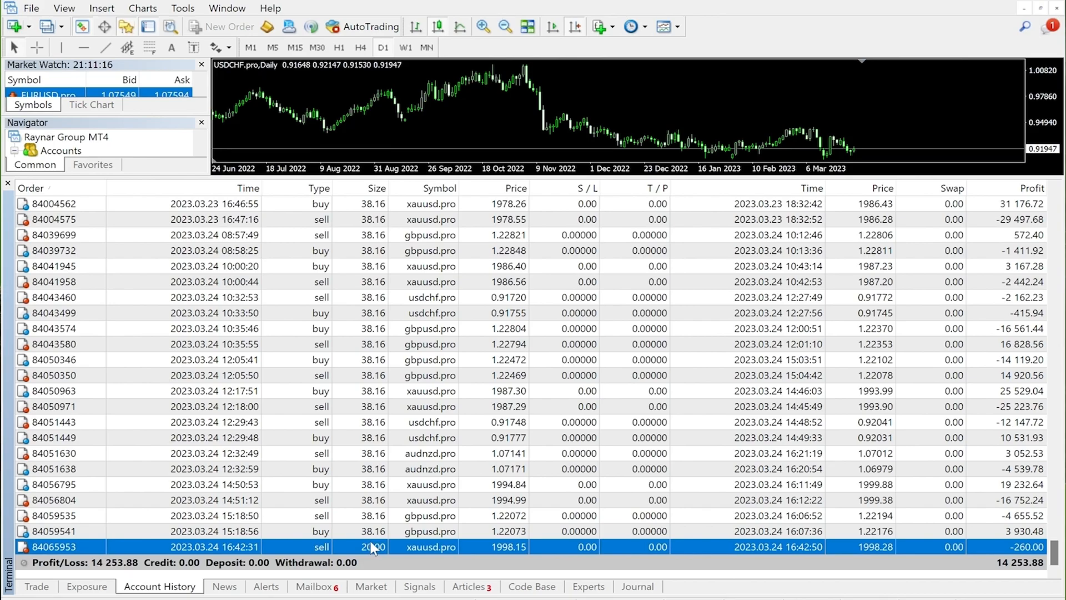
mouse_move(427, 546)
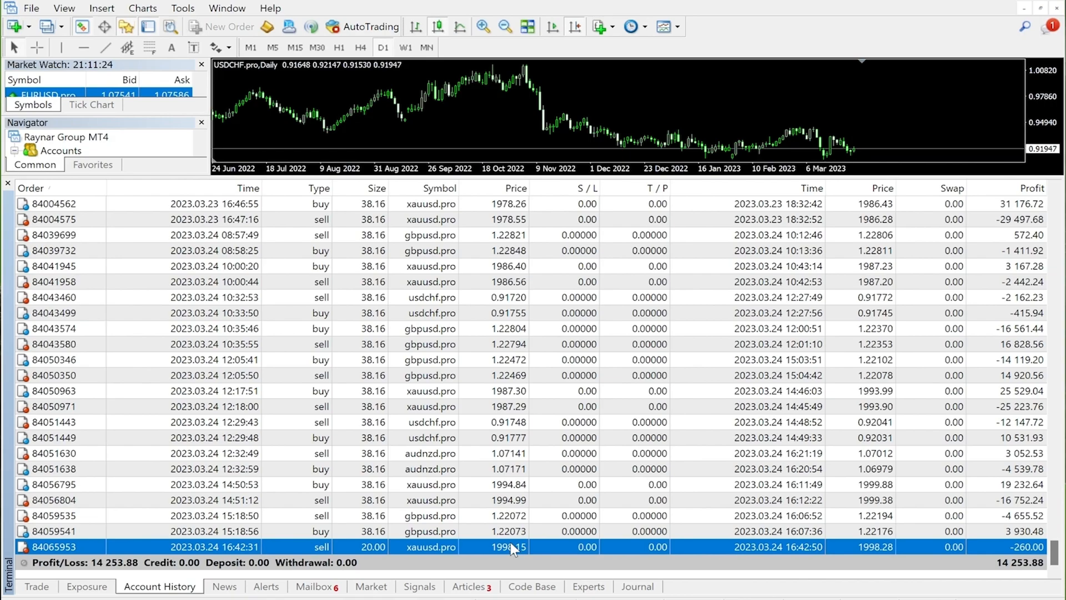
mouse_move(753, 551)
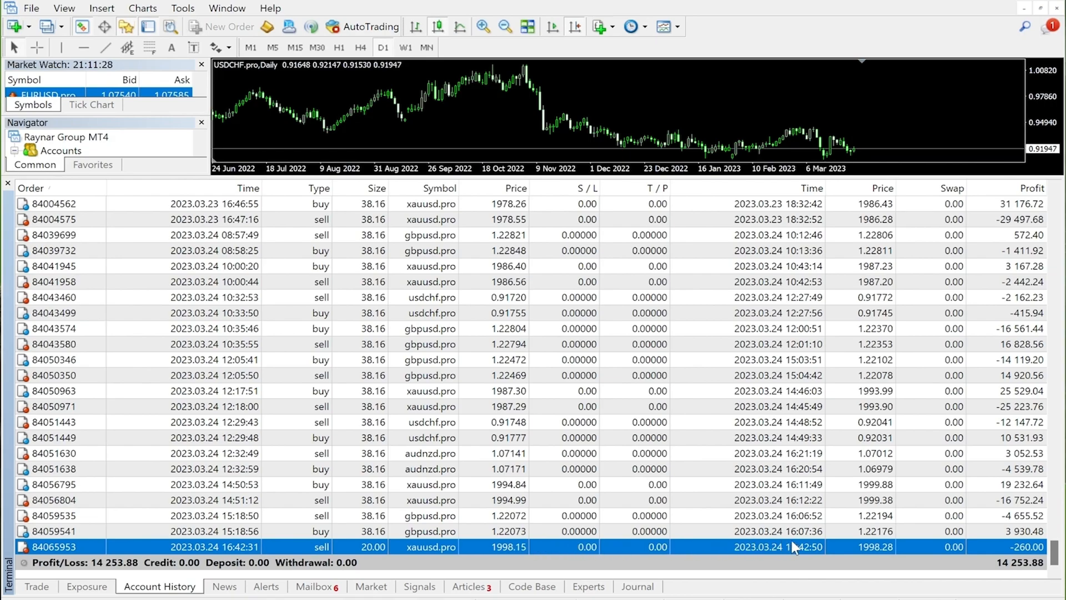
mouse_move(864, 541)
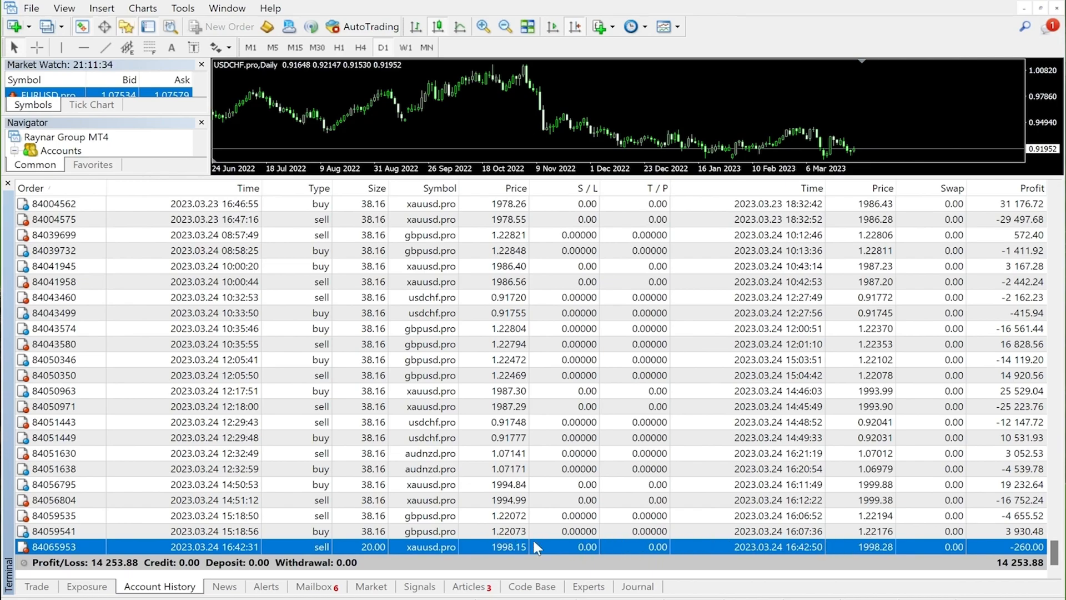
mouse_move(408, 547)
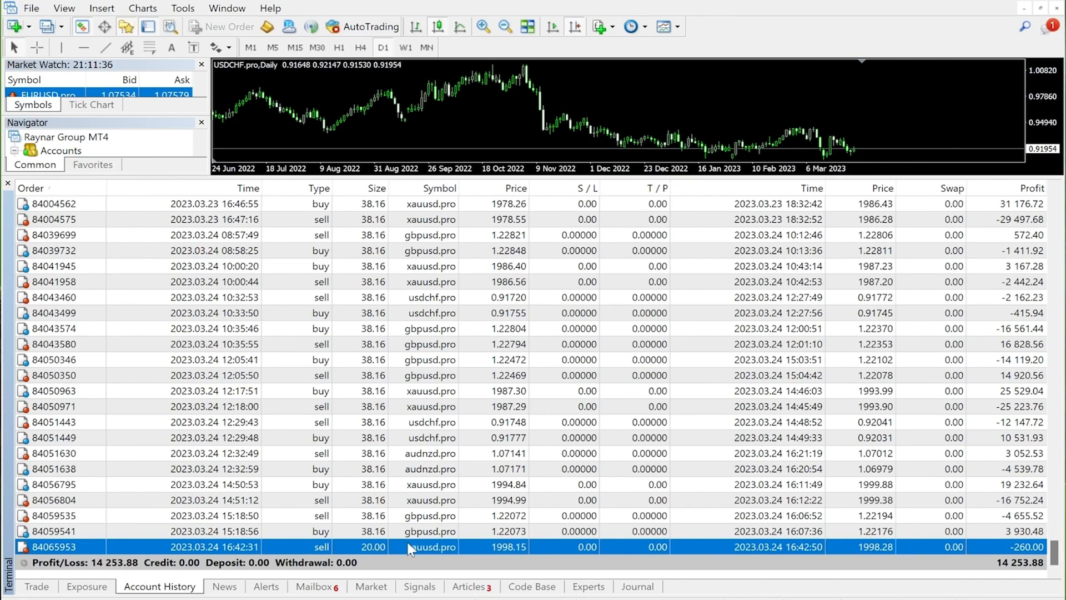
mouse_move(440, 549)
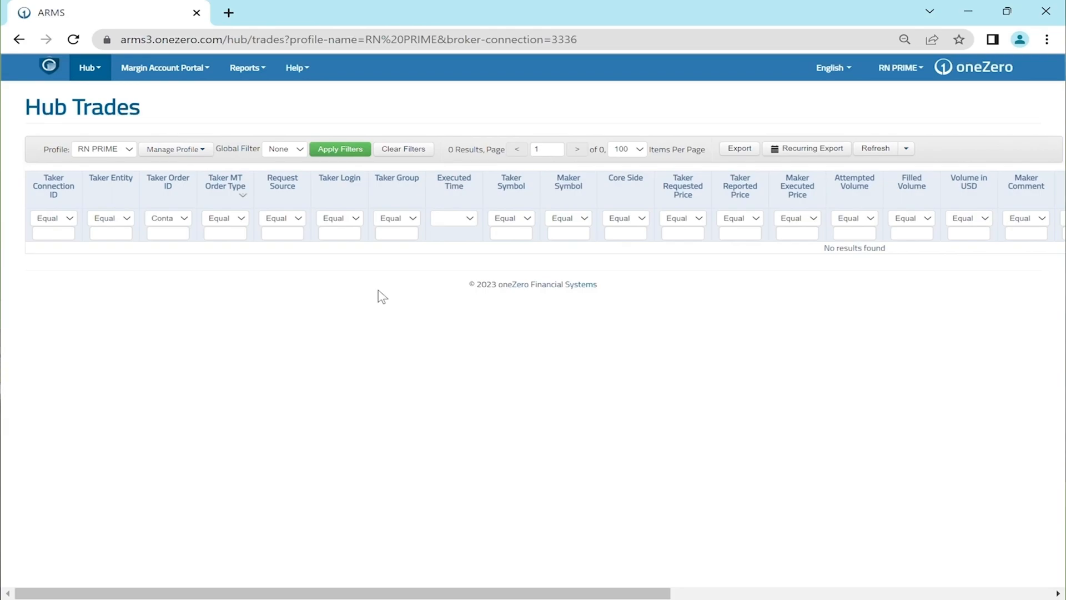
mouse_move(301, 274)
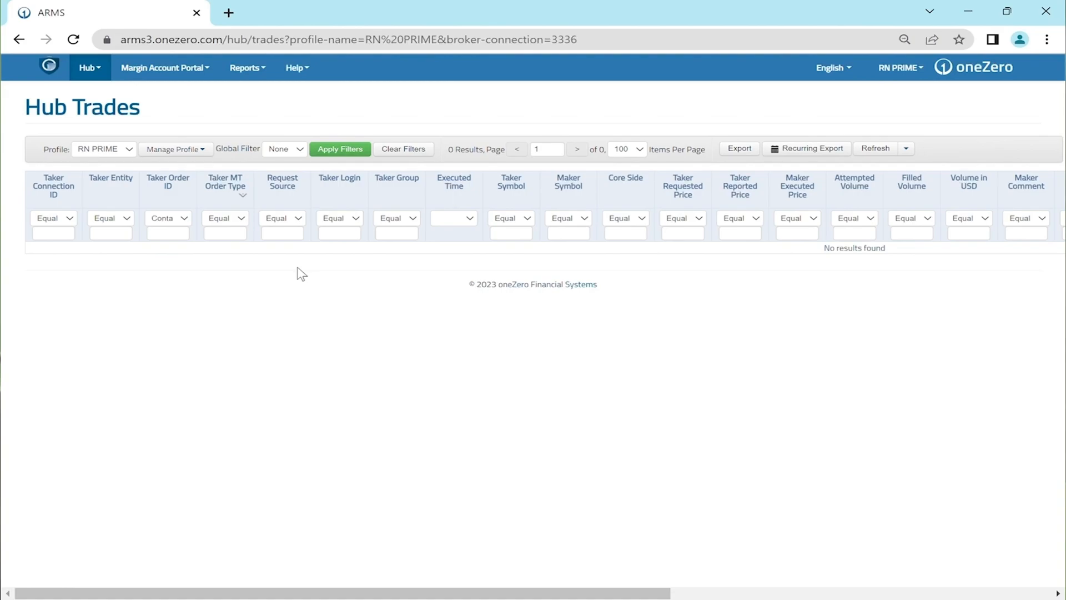
mouse_move(307, 272)
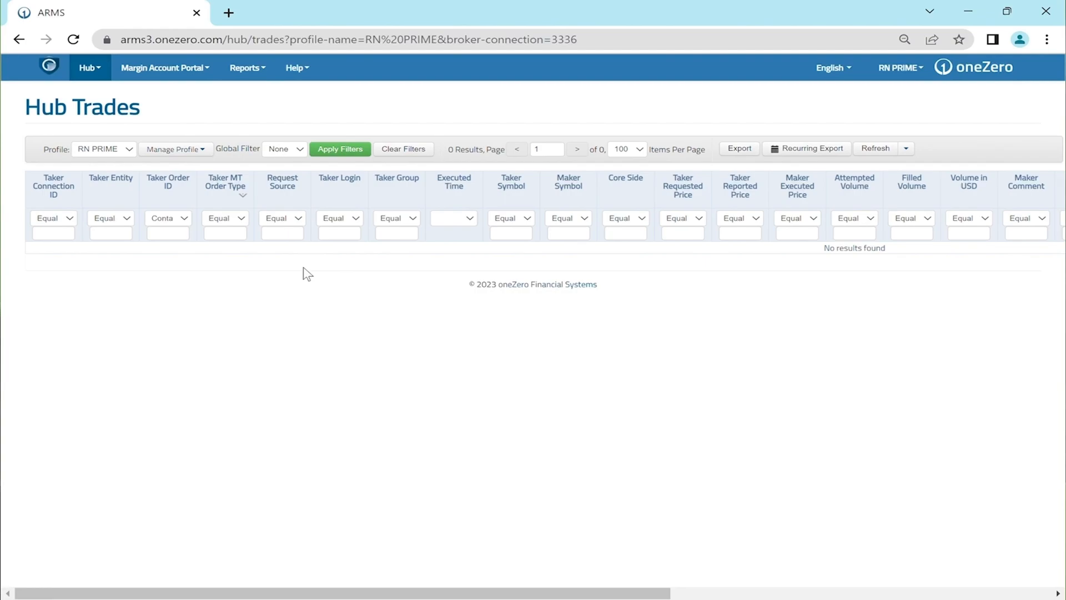
mouse_move(282, 266)
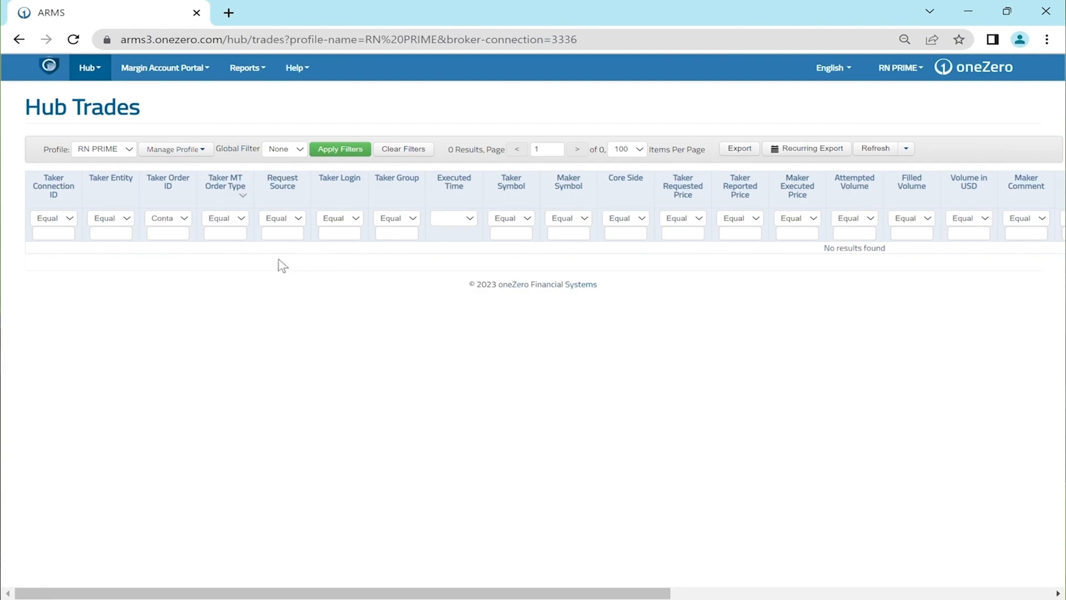
mouse_move(187, 239)
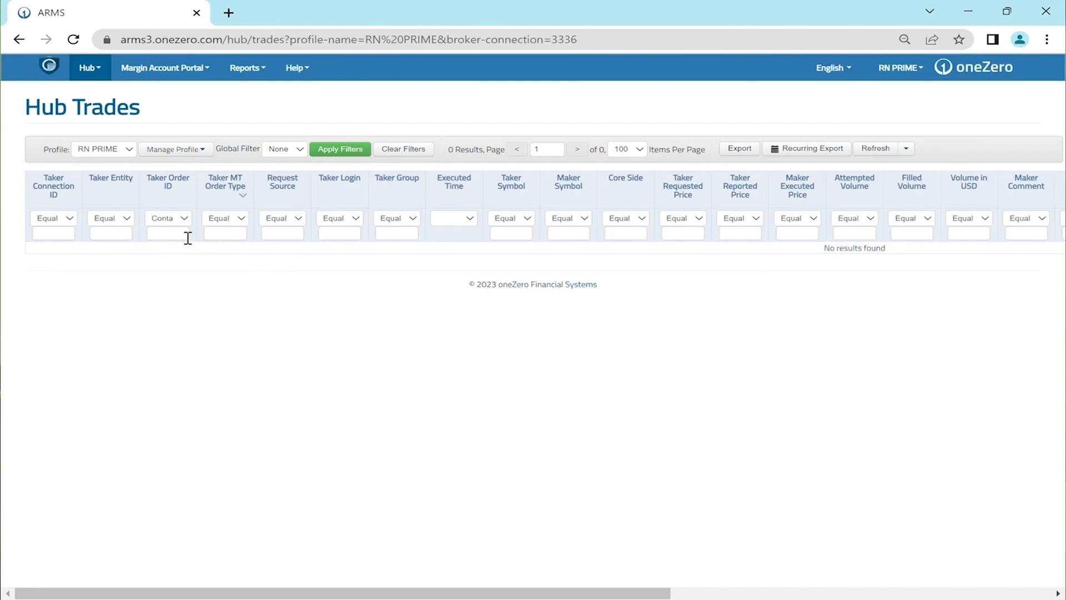
- Filter Taker Order ID for 84065953 and apply, listing six XAUUSD trades
text(의)
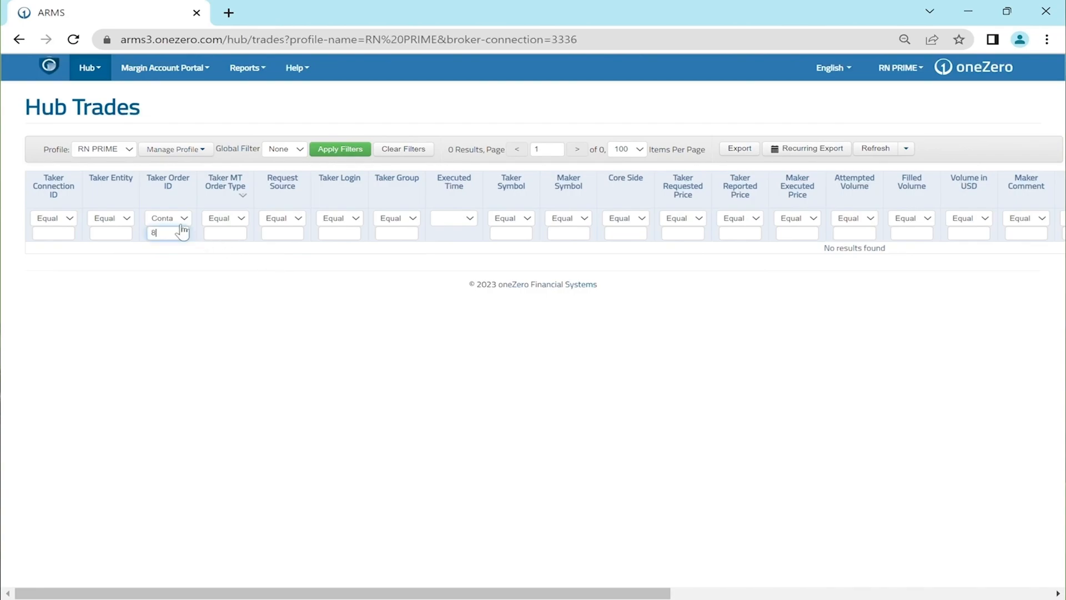
text(8406)
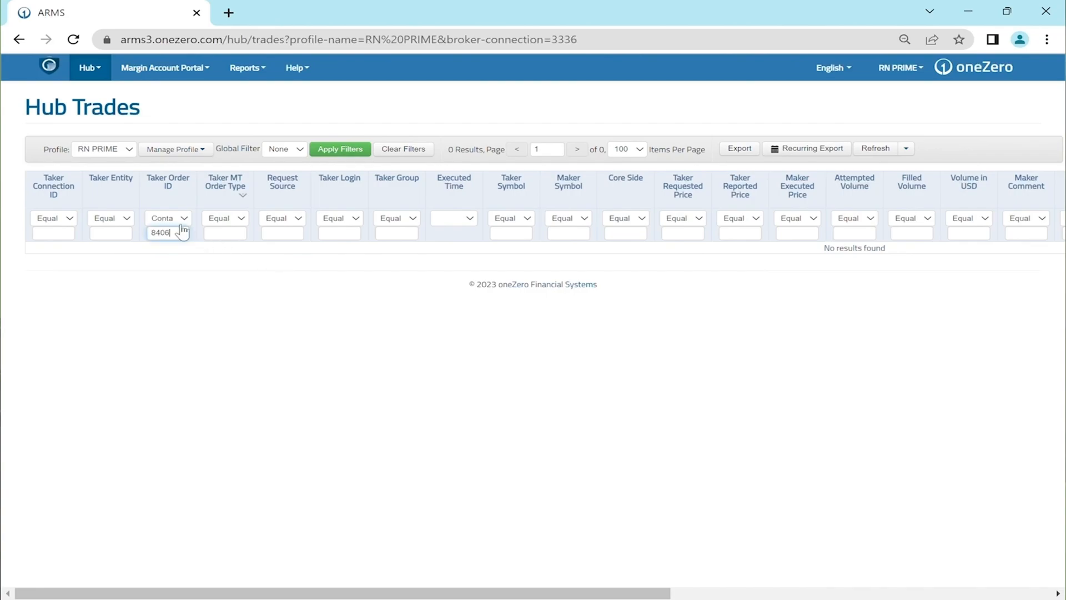
text(56)
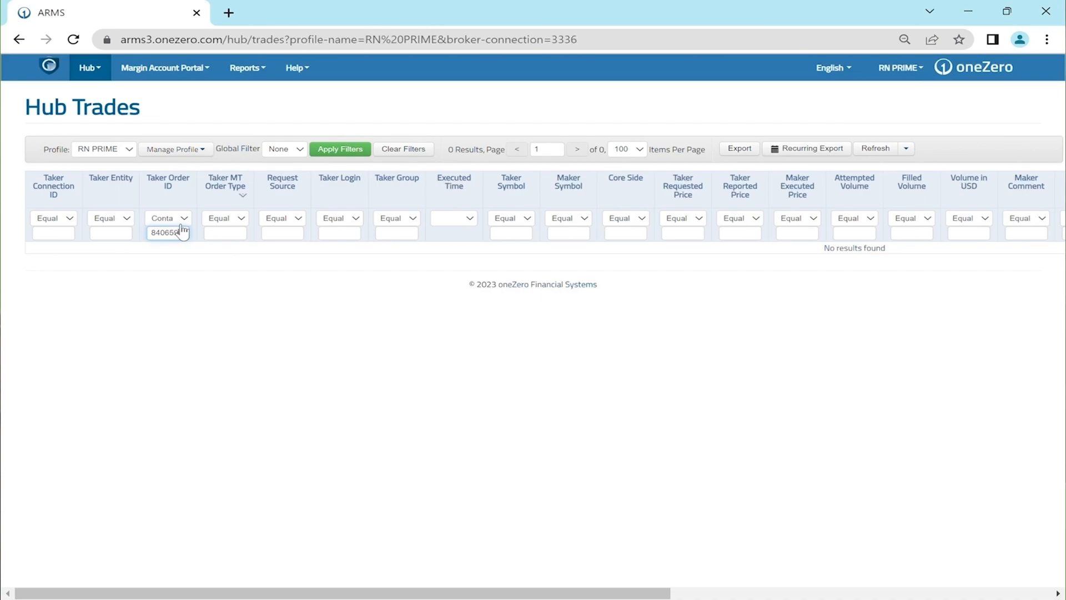
text(3406598)
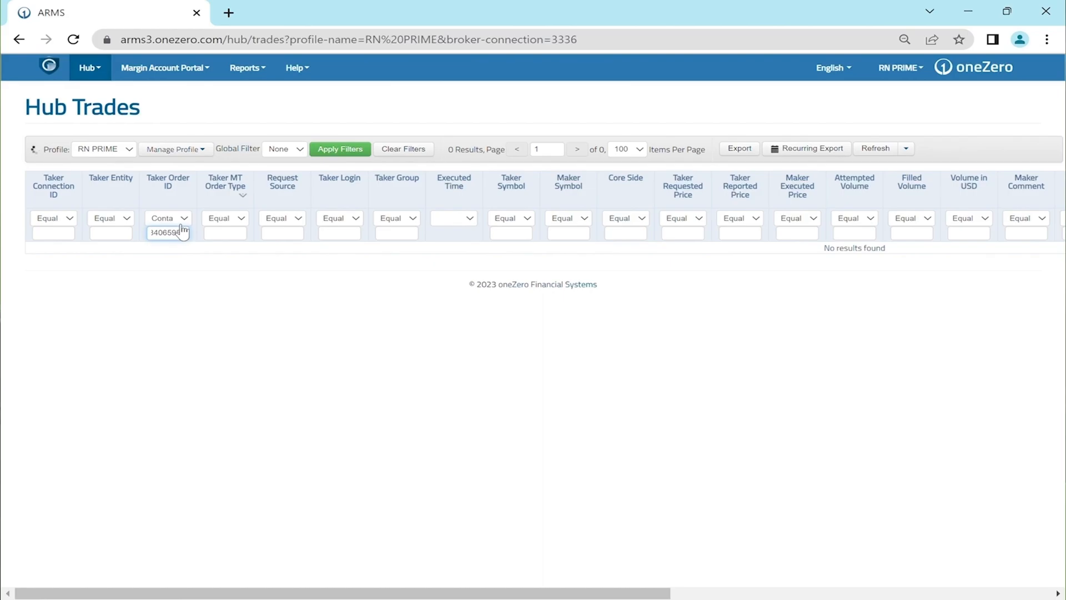
click(339, 148)
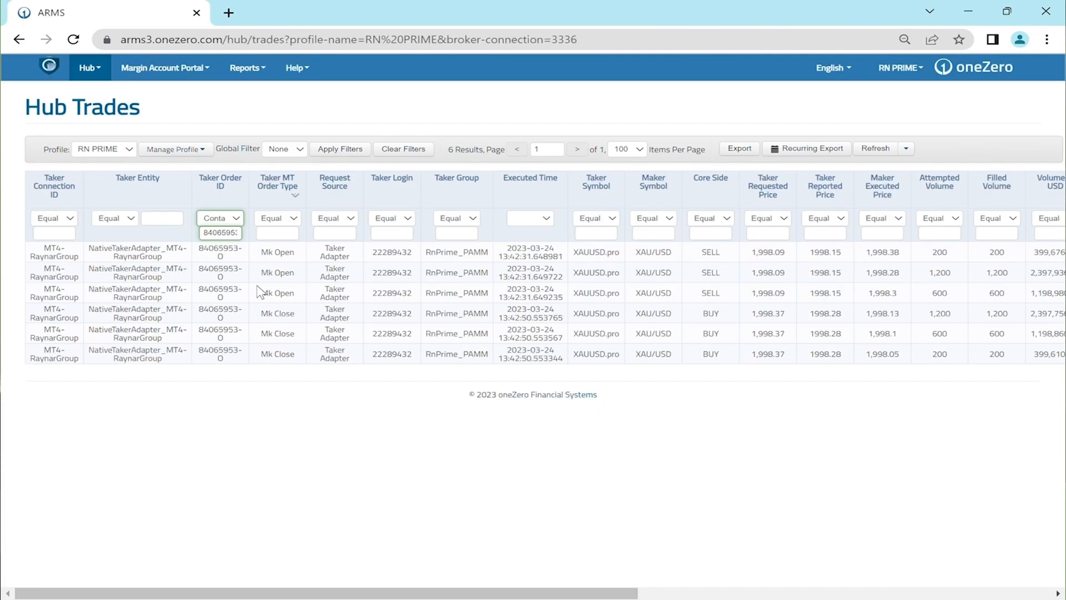
mouse_move(216, 278)
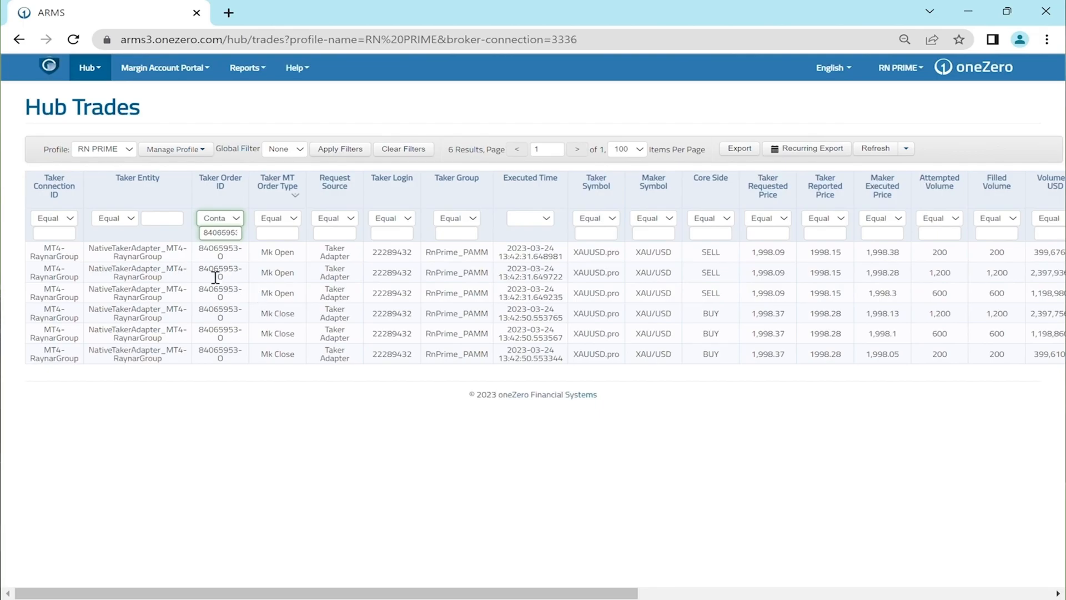
mouse_move(300, 265)
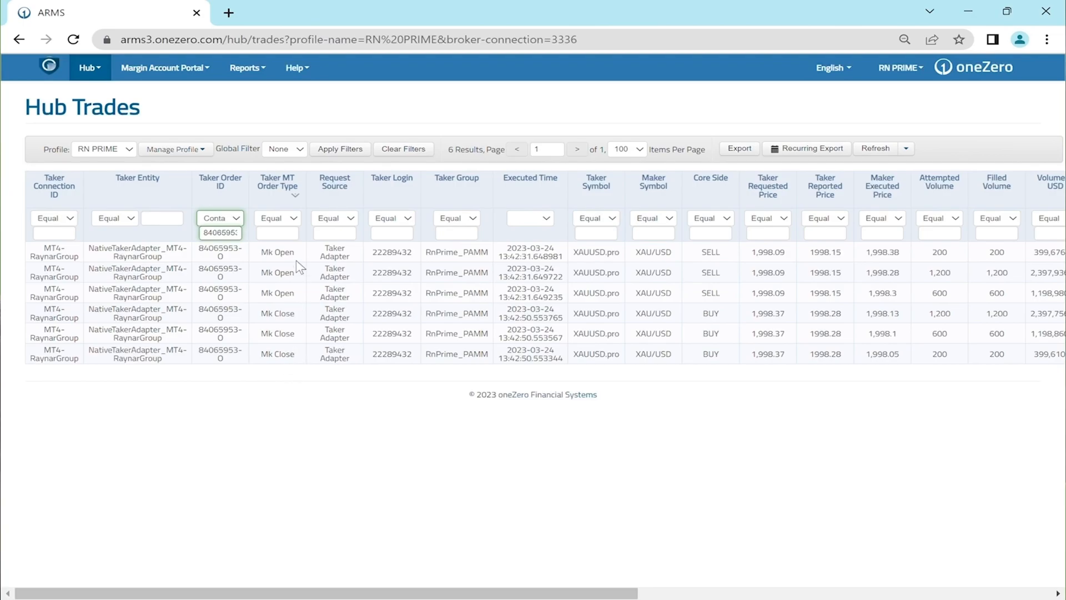
mouse_move(410, 372)
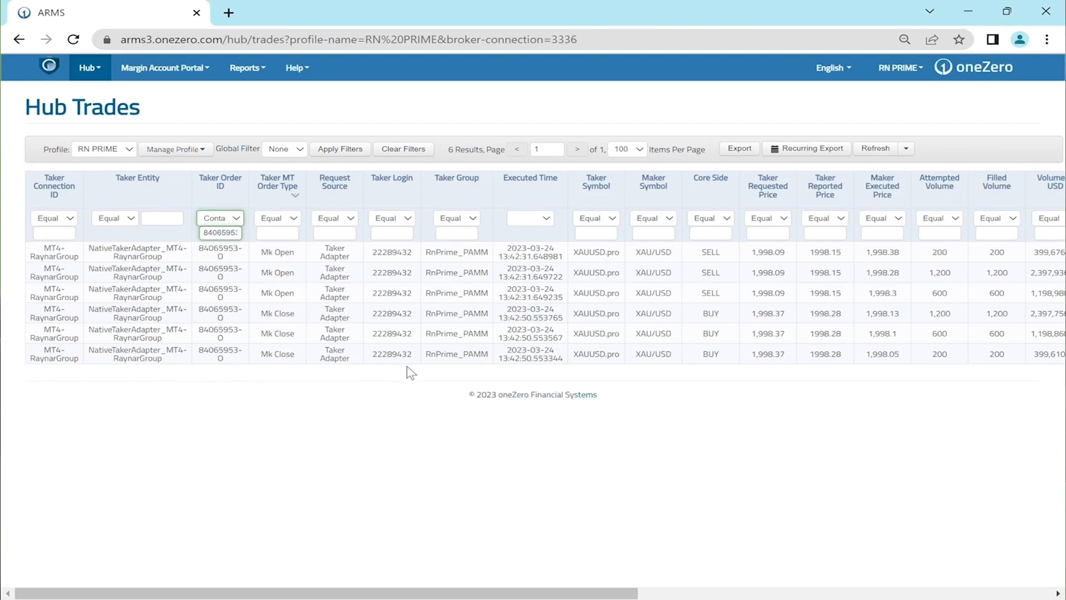
mouse_move(684, 369)
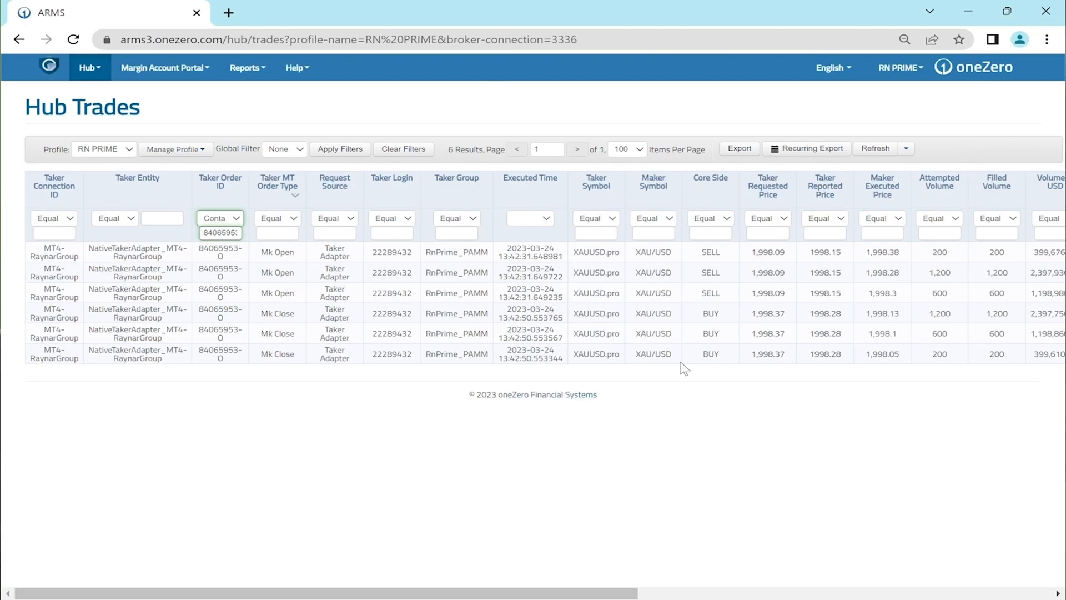
mouse_move(75, 382)
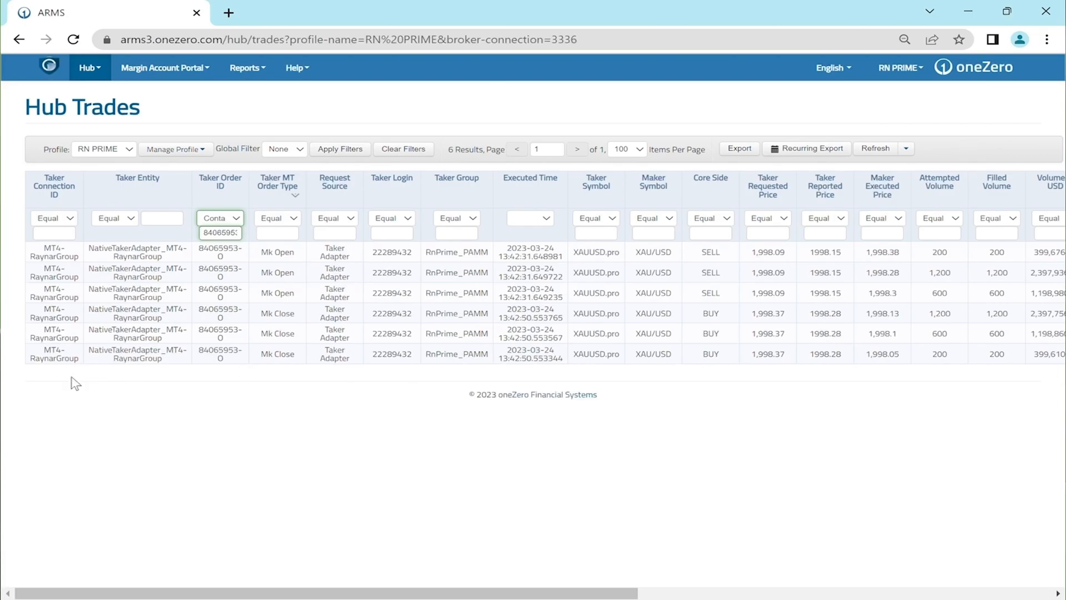
mouse_move(75, 187)
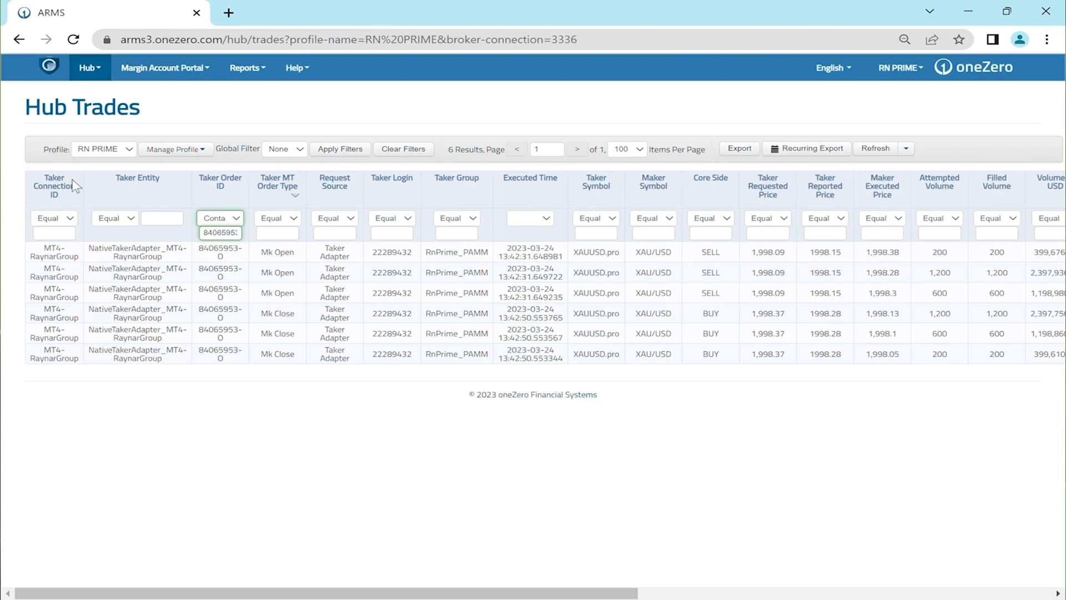
mouse_move(67, 194)
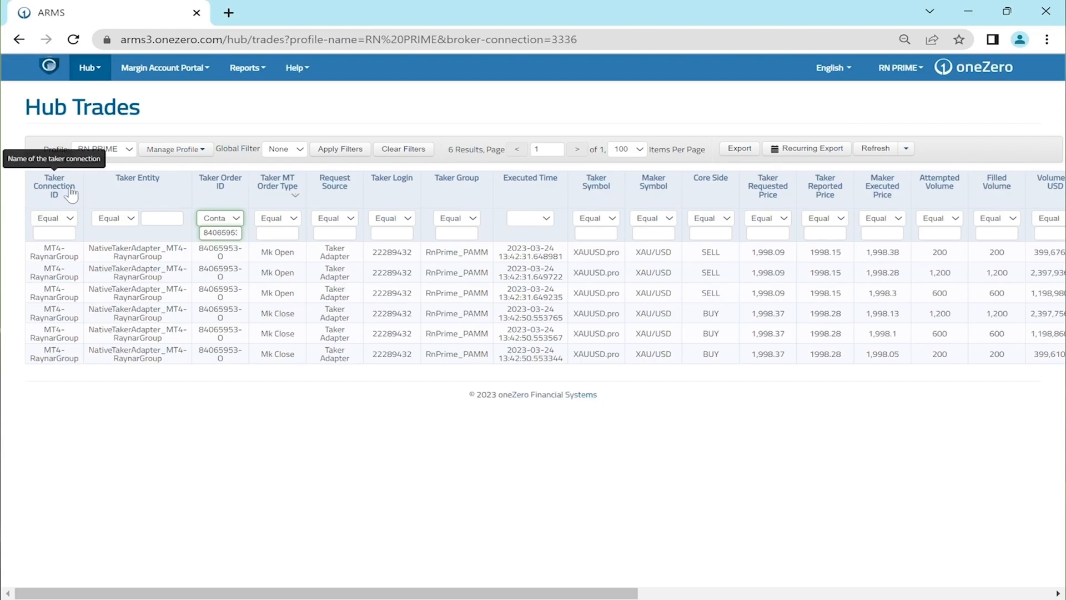
mouse_move(85, 270)
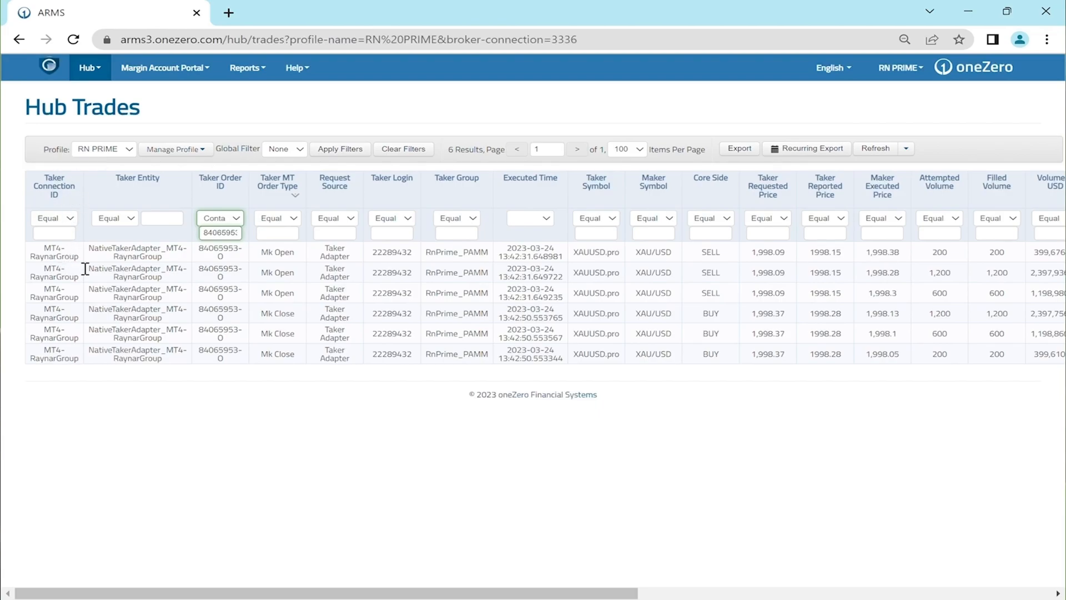
mouse_move(146, 181)
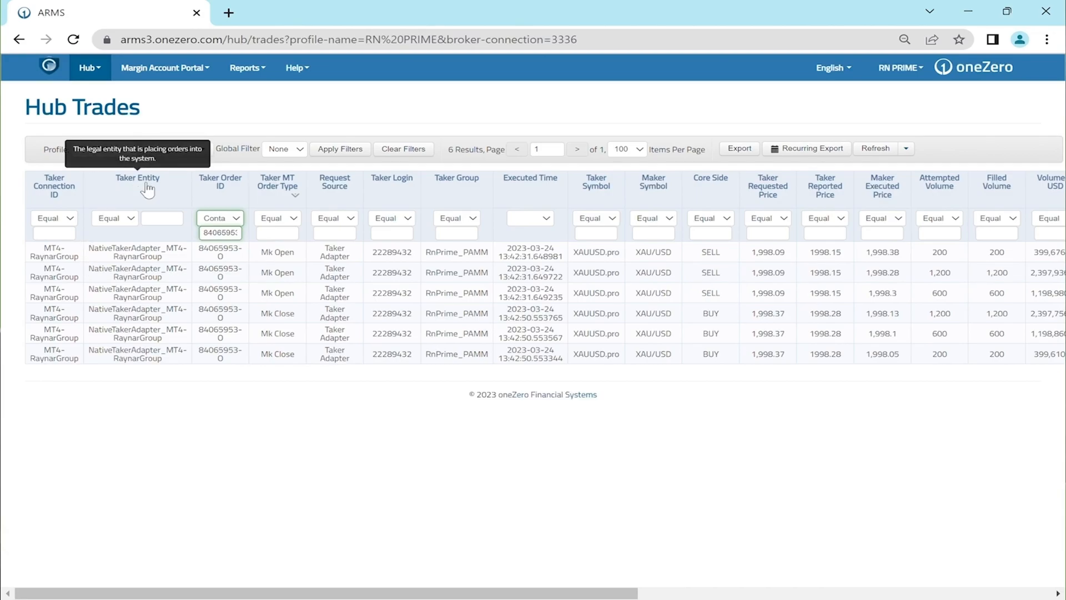
mouse_move(169, 265)
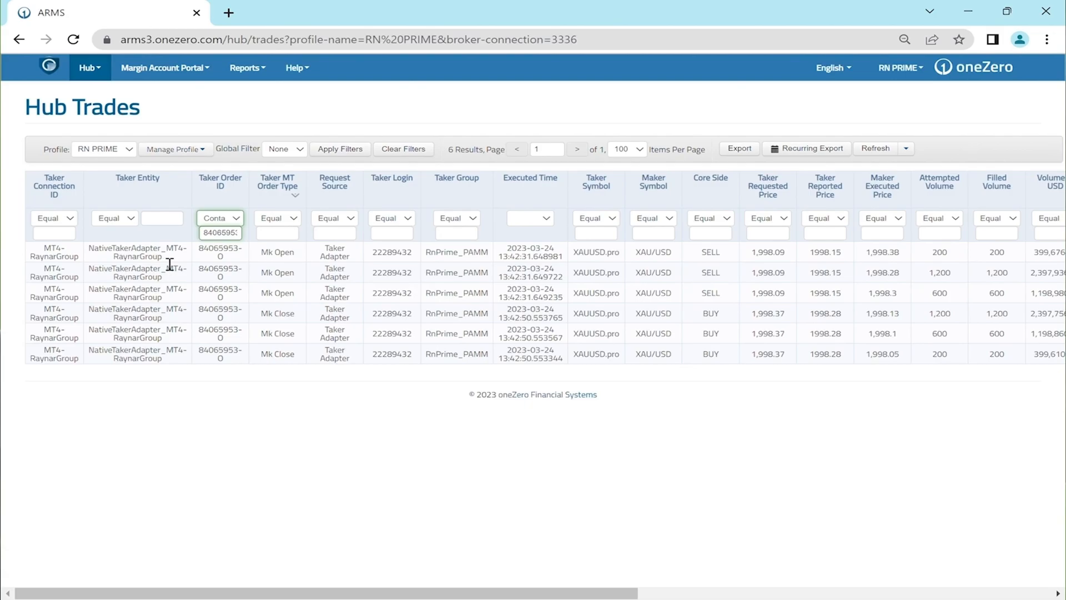
mouse_move(189, 264)
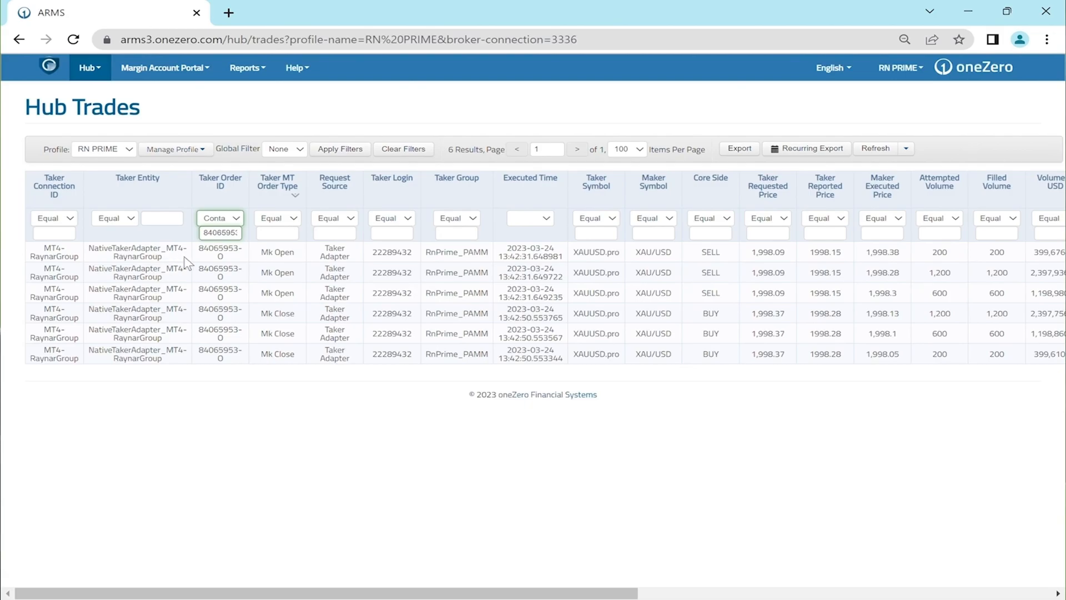
mouse_move(228, 206)
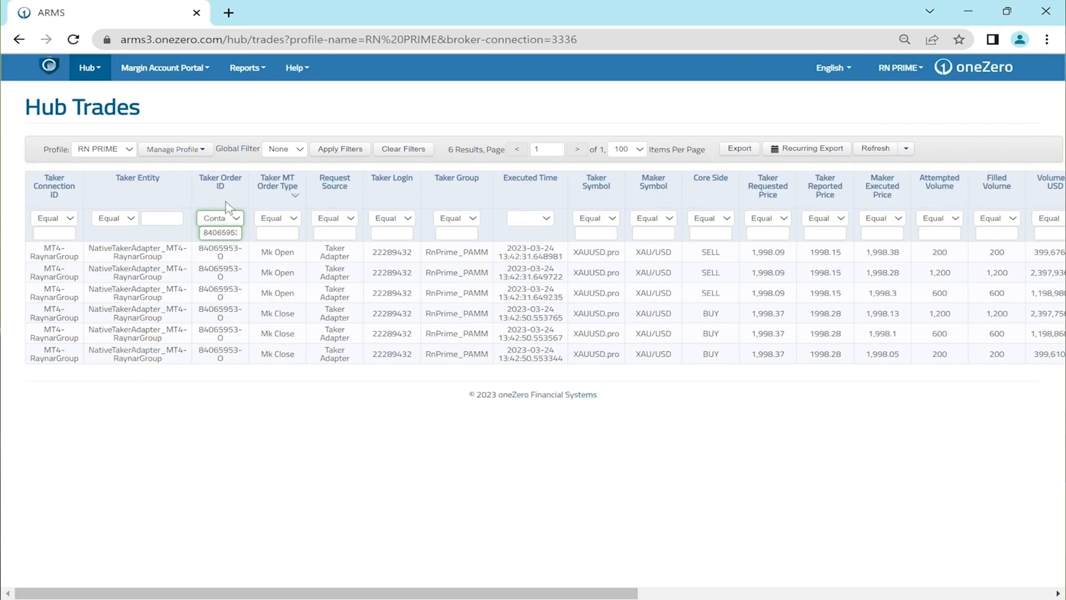
mouse_move(237, 182)
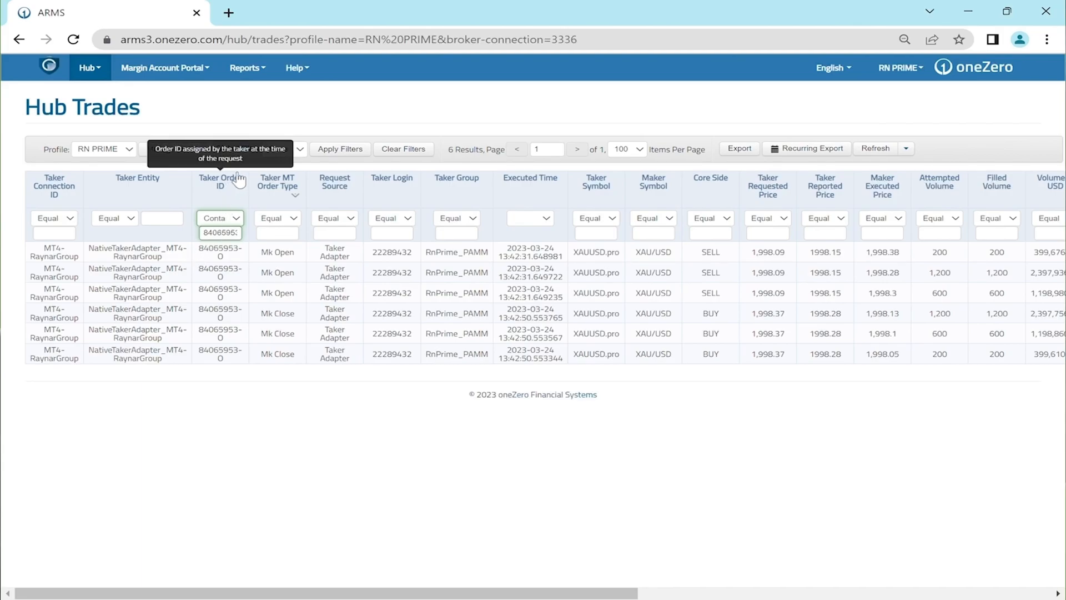
mouse_move(236, 193)
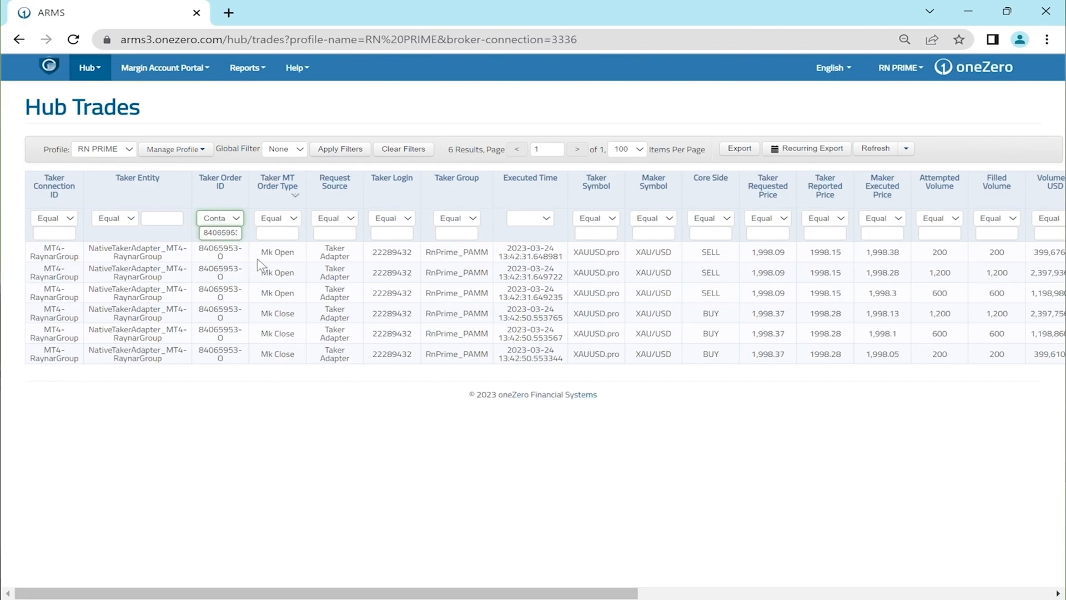
mouse_move(308, 294)
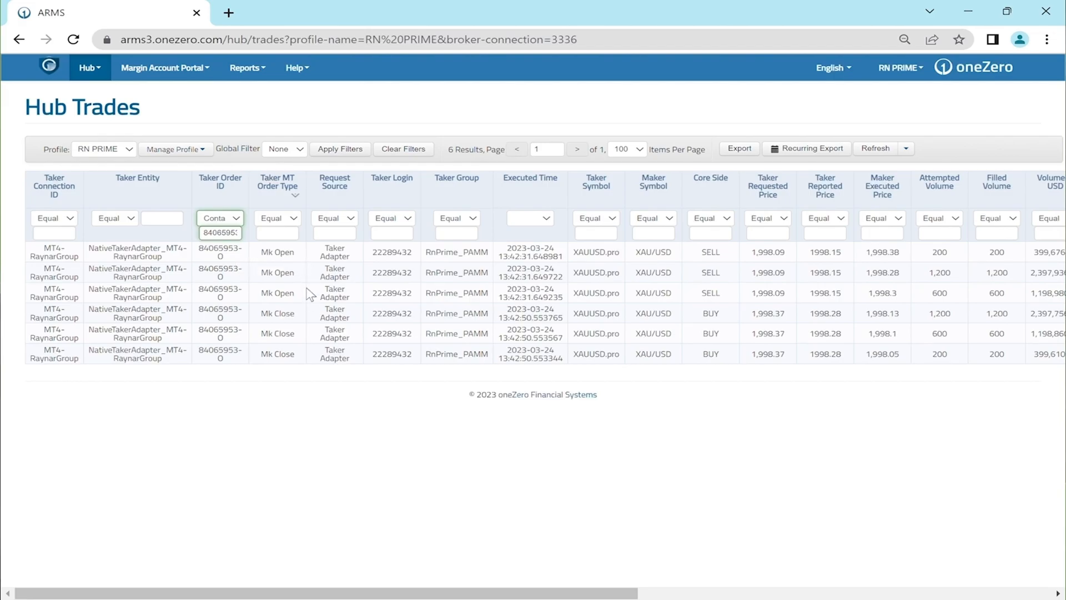
mouse_move(305, 317)
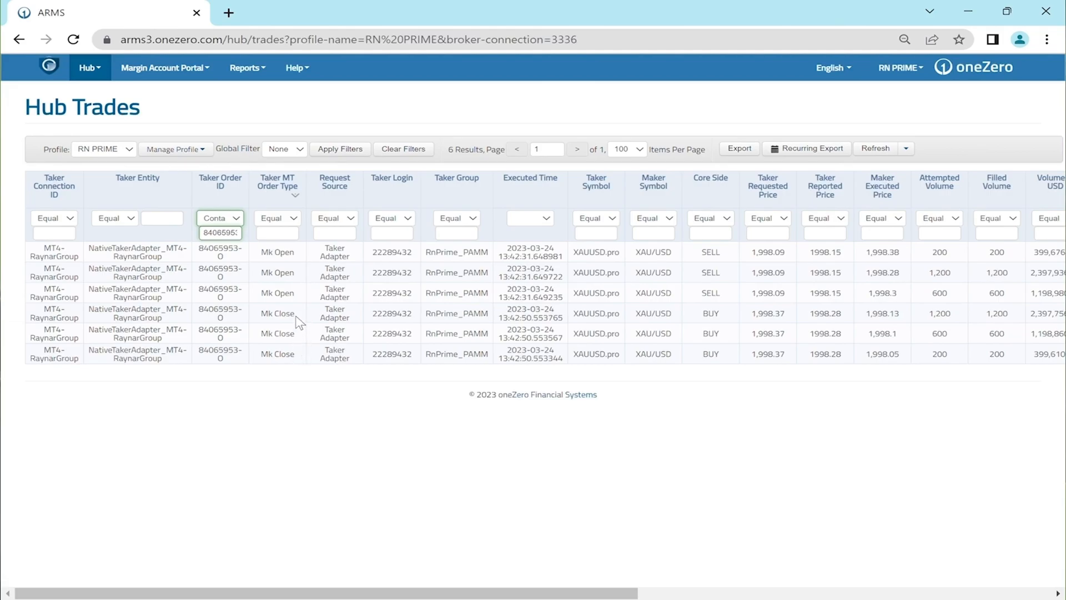
mouse_move(297, 318)
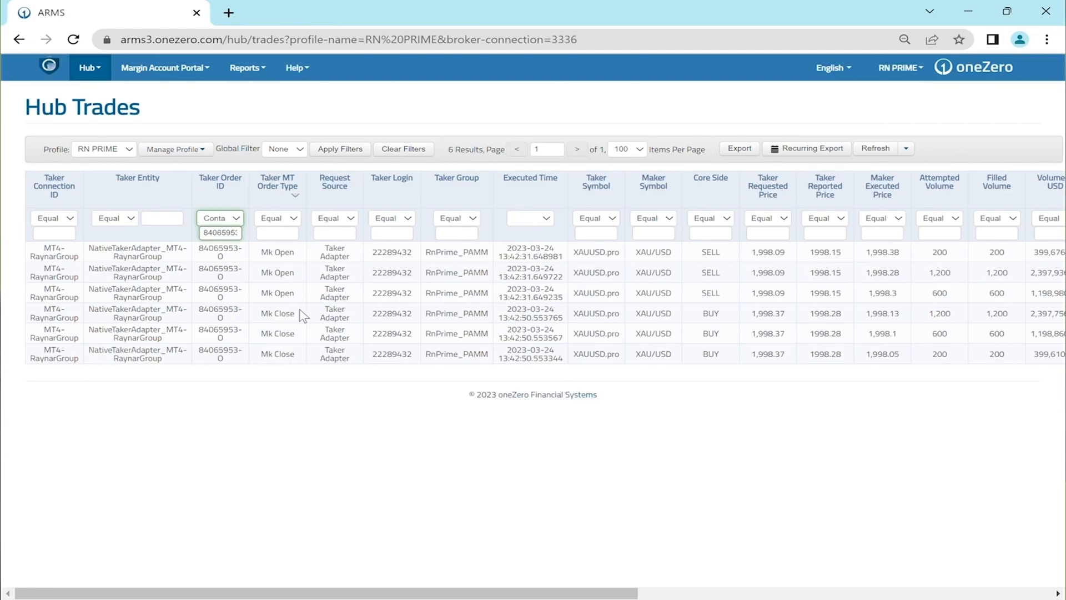
mouse_move(307, 315)
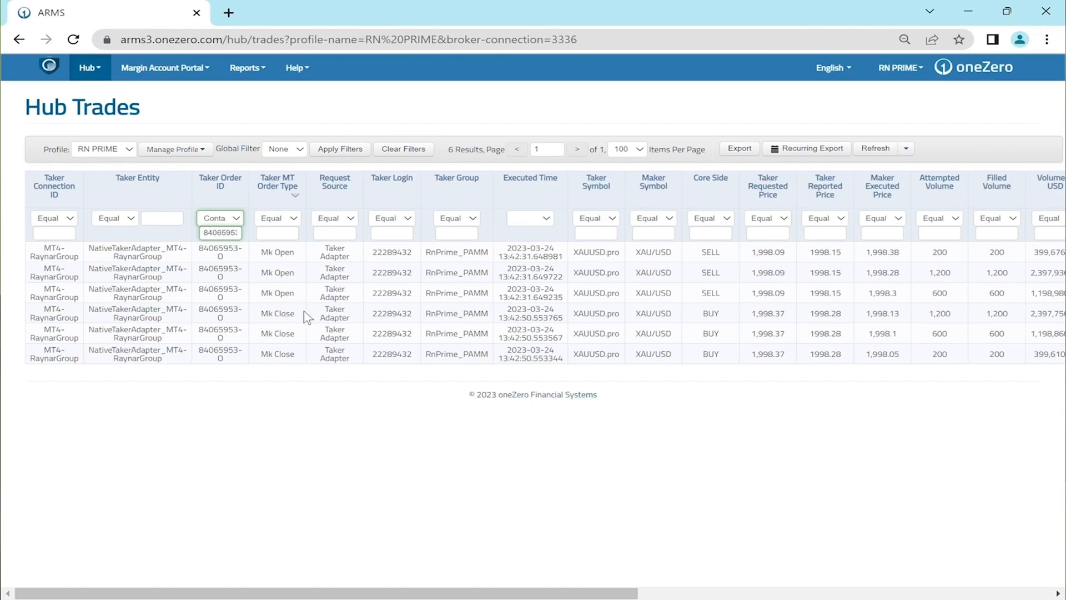
mouse_move(367, 266)
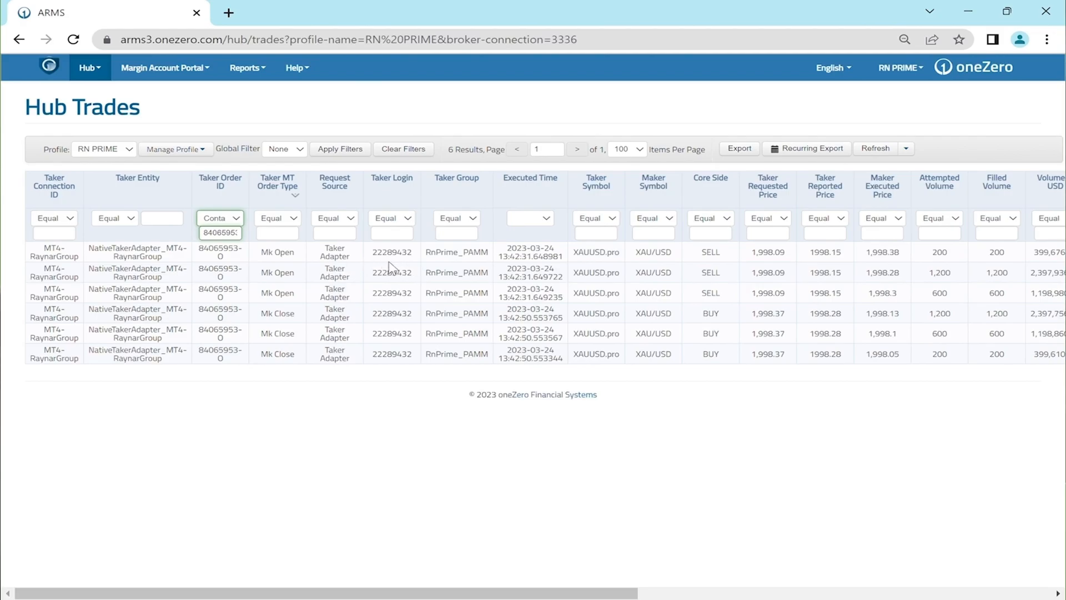
mouse_move(420, 266)
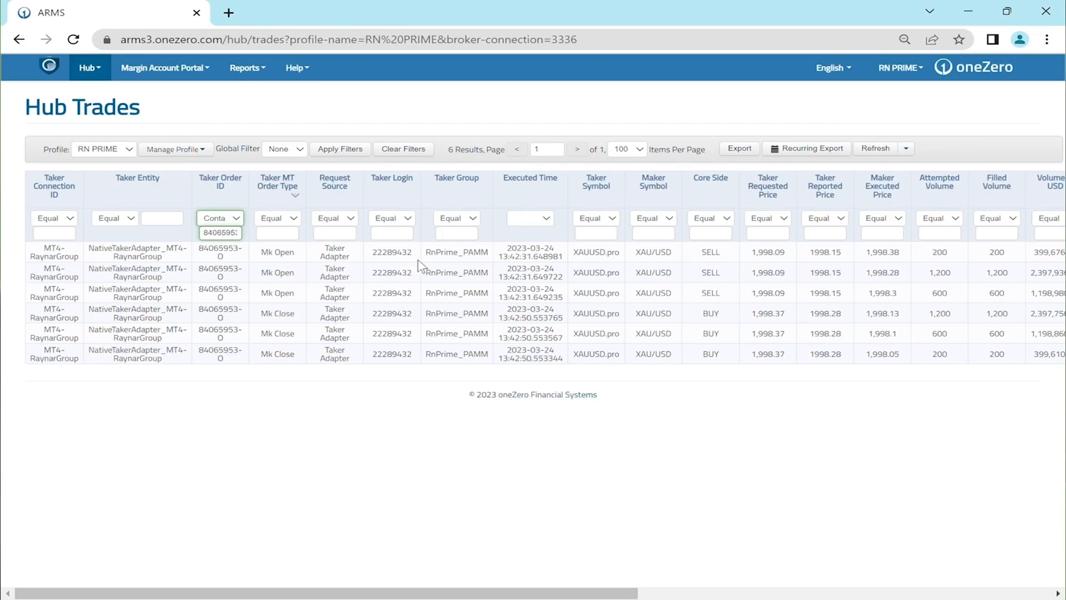
mouse_move(487, 266)
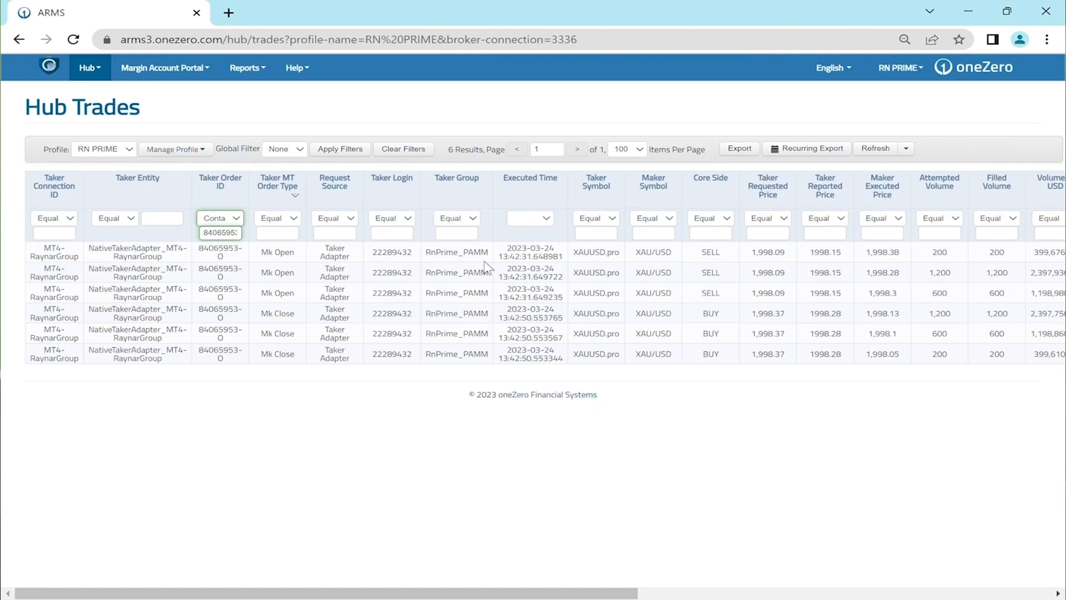
- Scroll right to show USD volume, STP fill status and execution durations
scroll(right, 3)
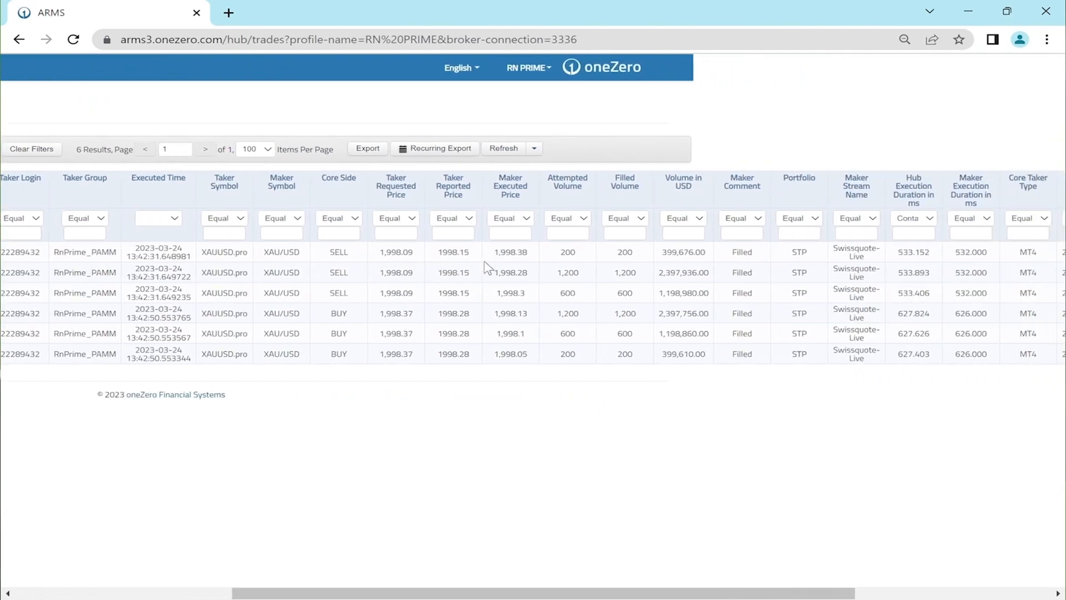
scroll(right, 3)
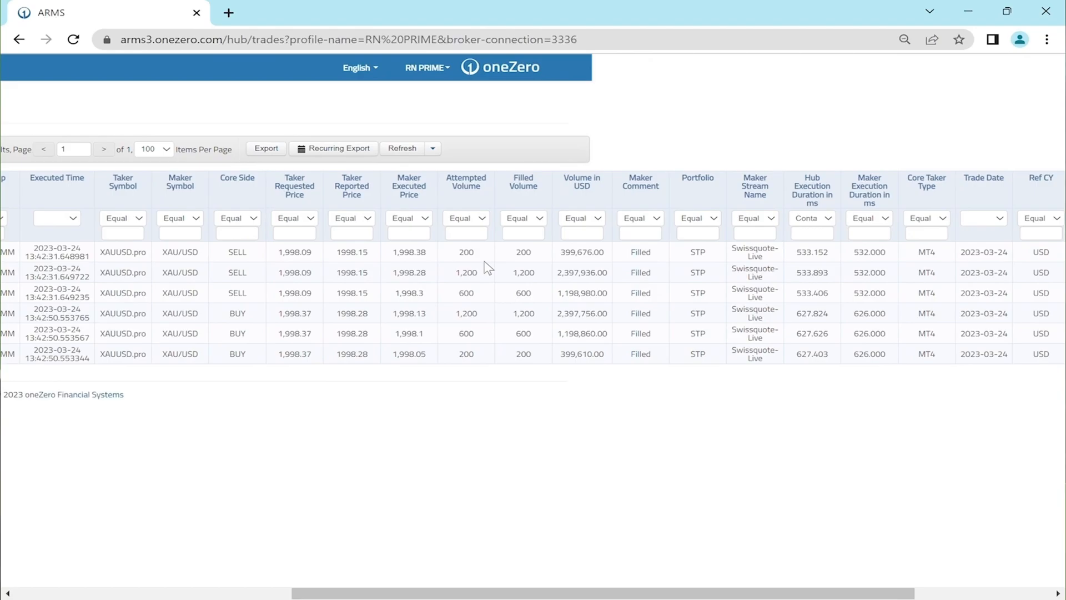
mouse_move(74, 254)
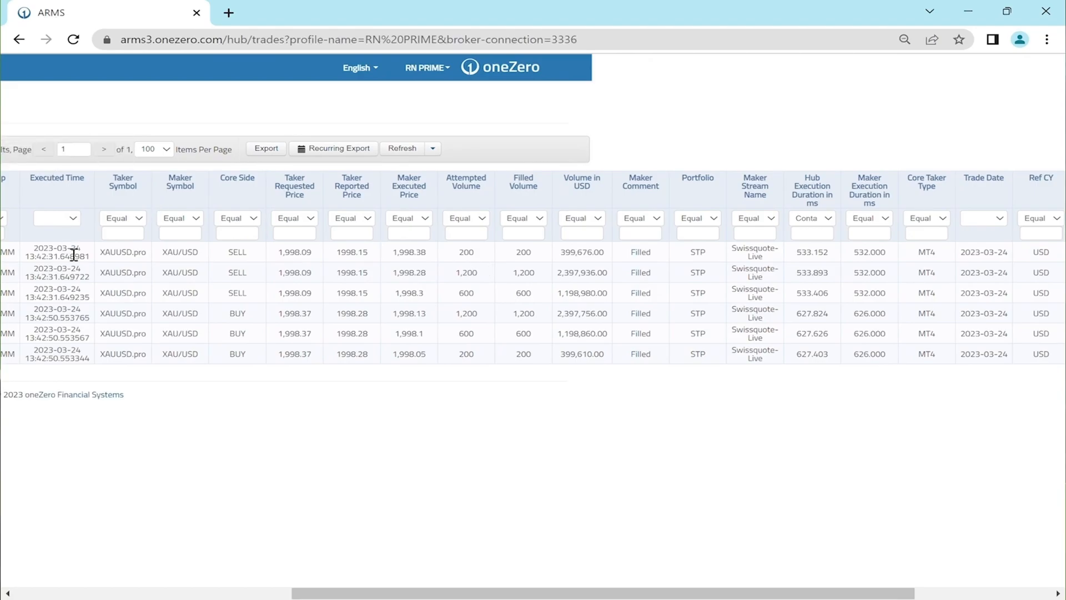
mouse_move(78, 276)
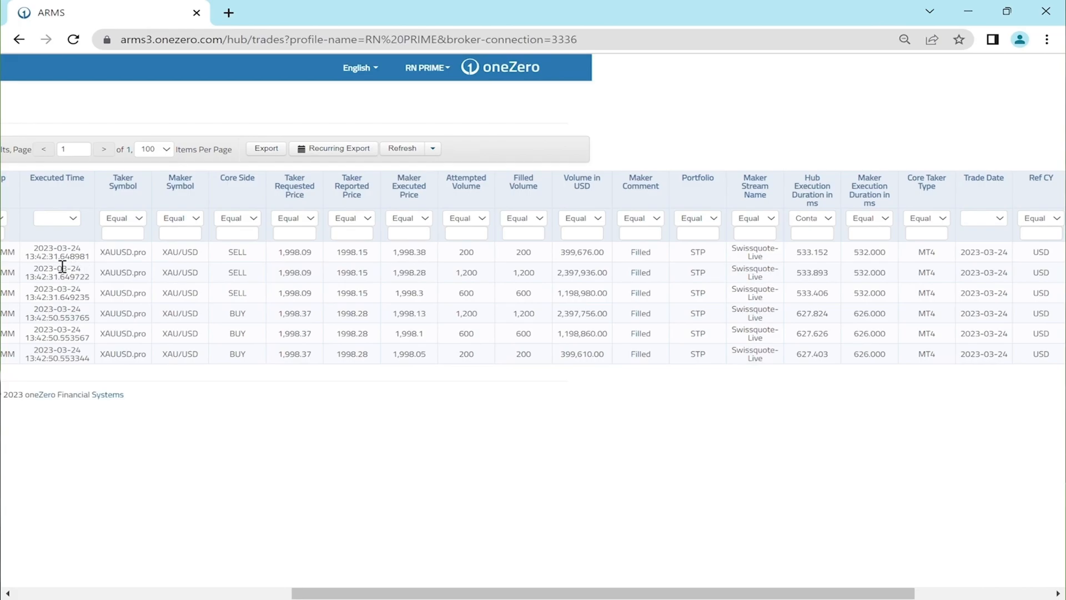
mouse_move(99, 267)
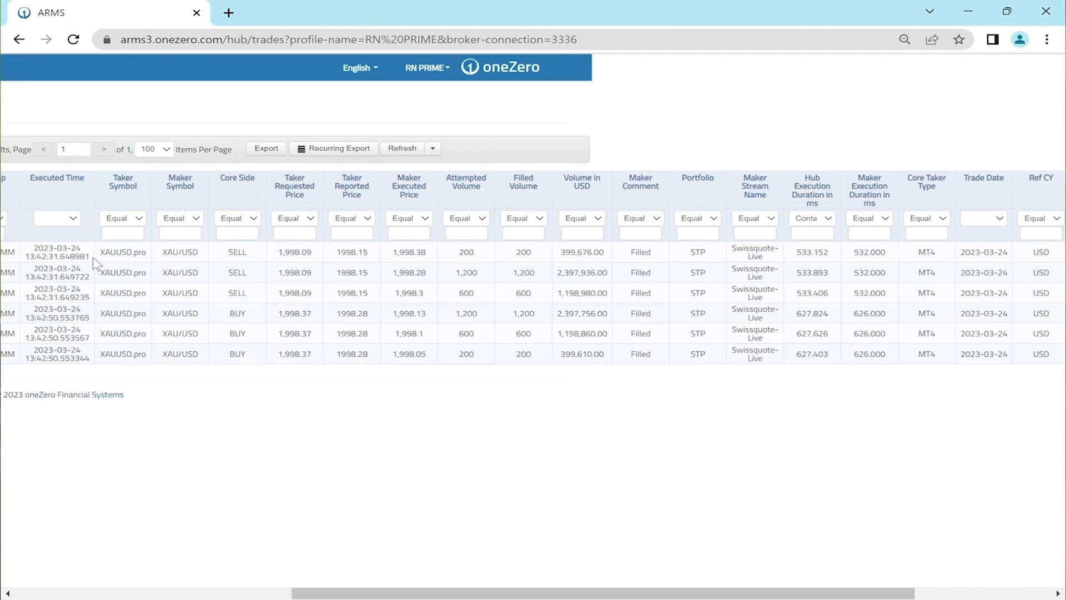
mouse_move(98, 270)
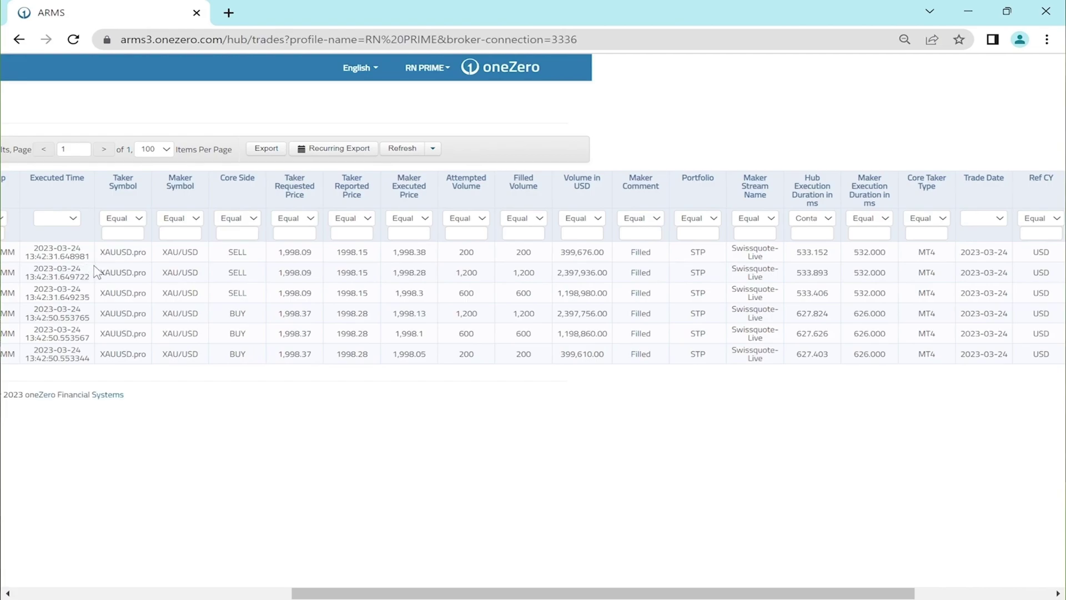
mouse_move(140, 269)
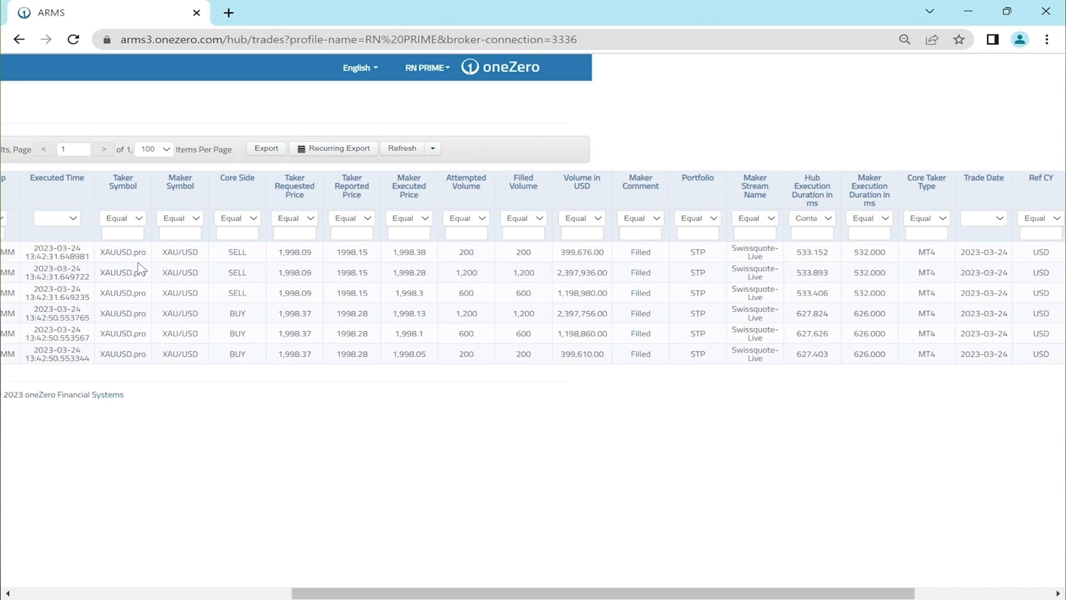
mouse_move(175, 271)
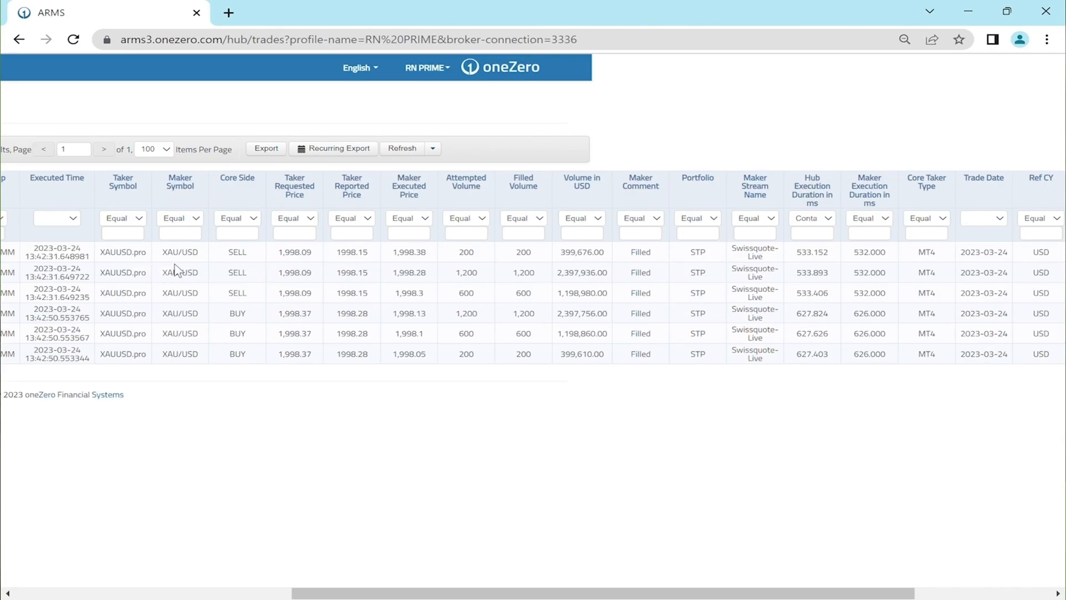
mouse_move(193, 266)
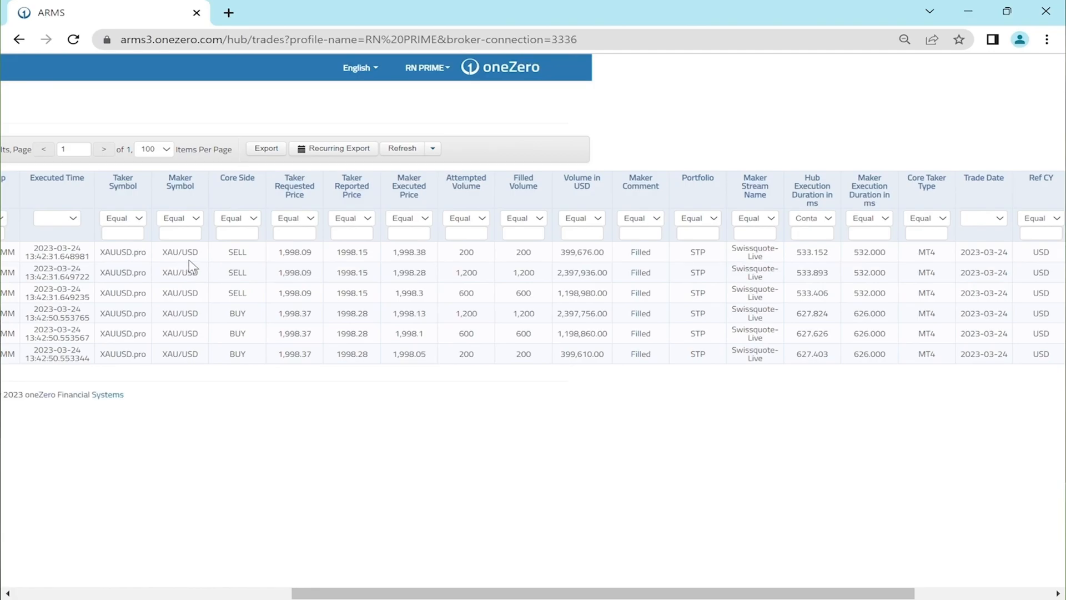
mouse_move(199, 265)
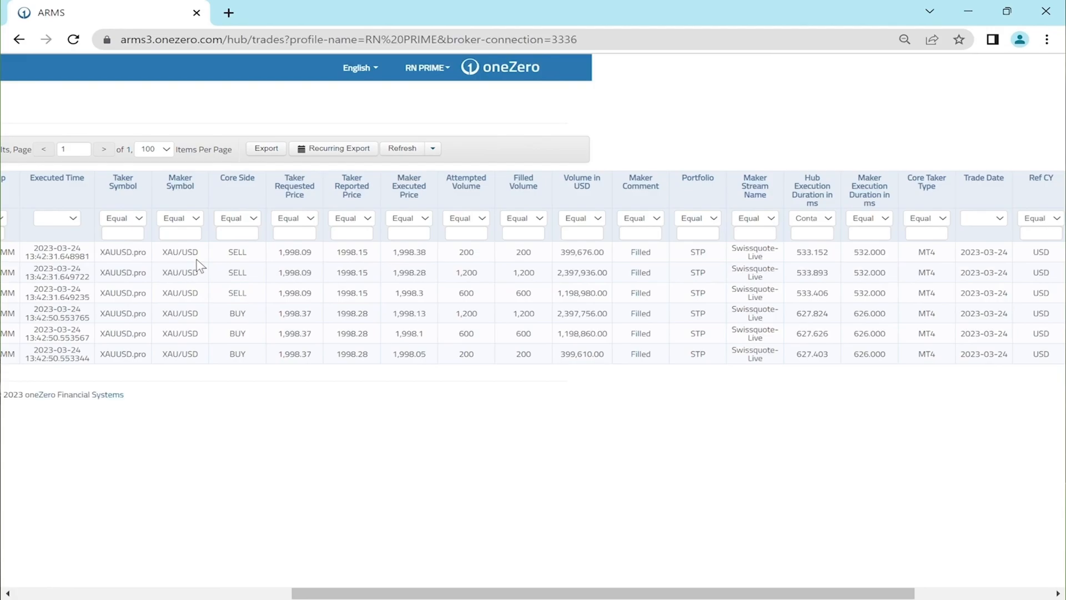
mouse_move(281, 266)
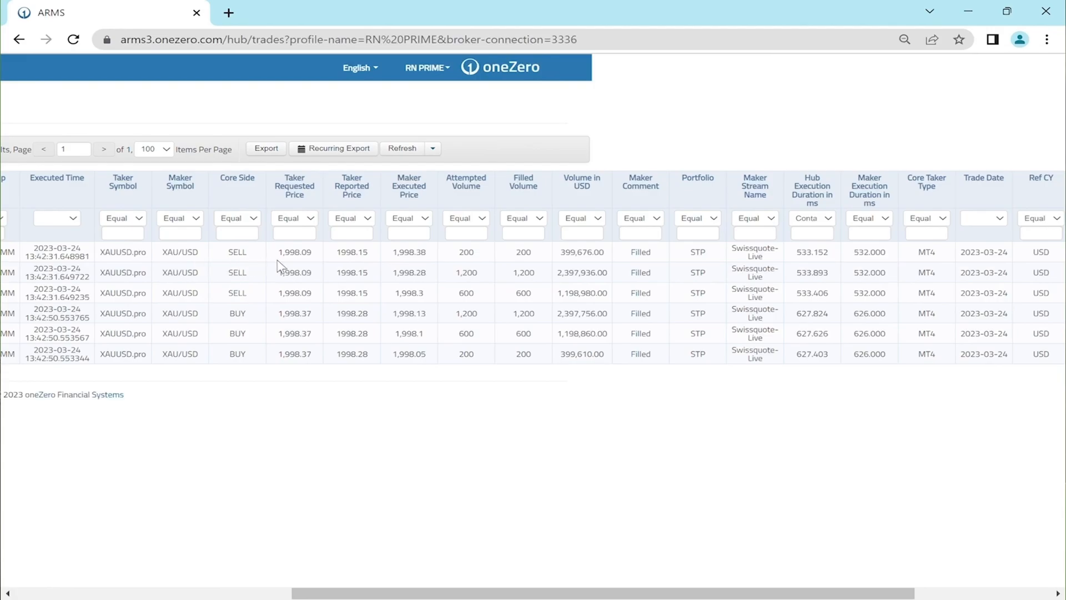
mouse_move(367, 268)
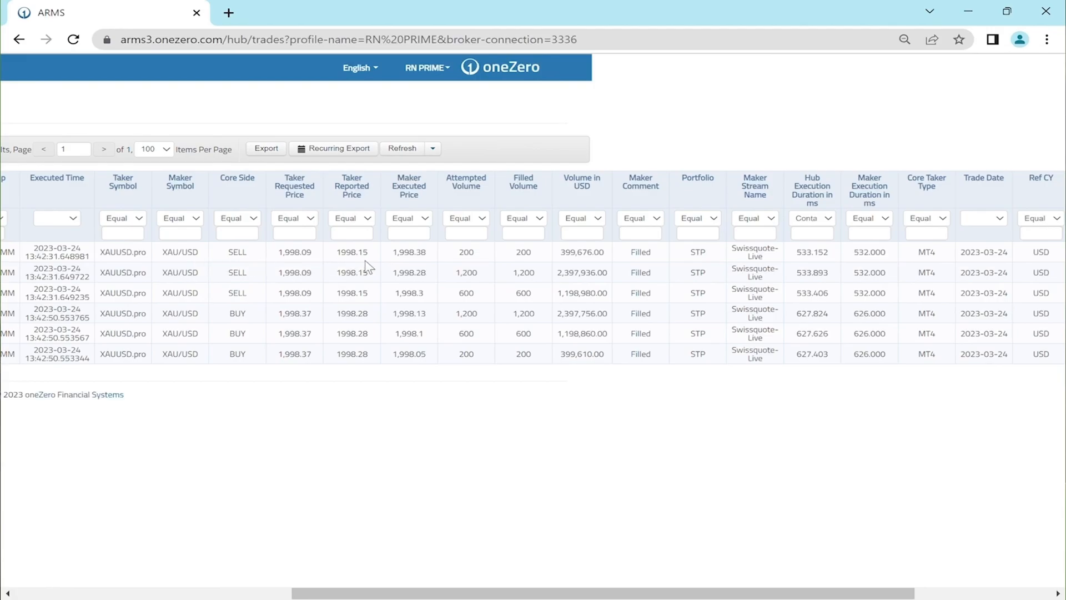
mouse_move(374, 267)
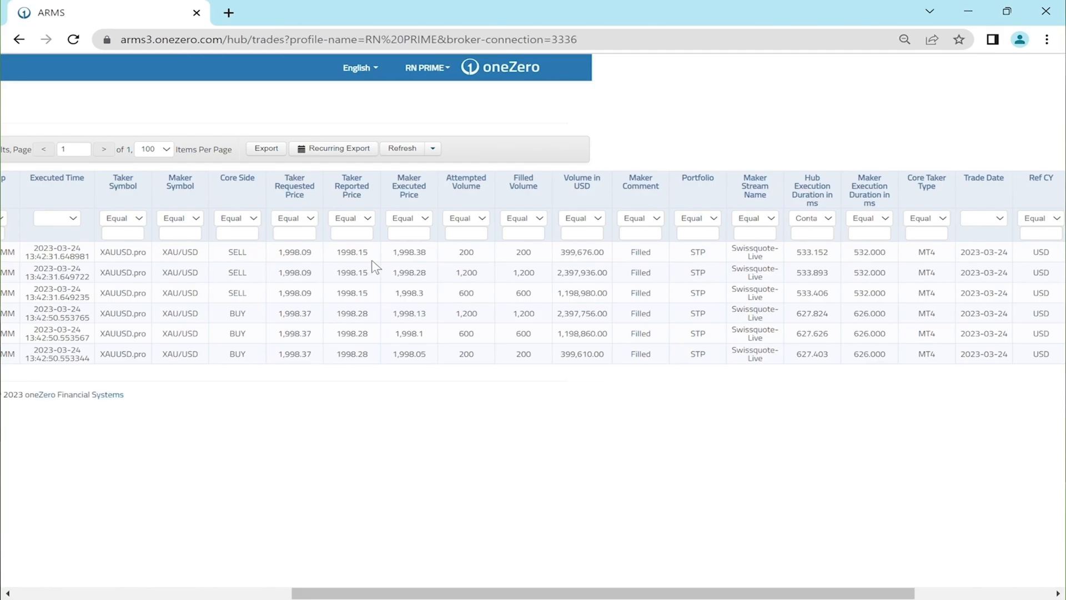
mouse_move(352, 218)
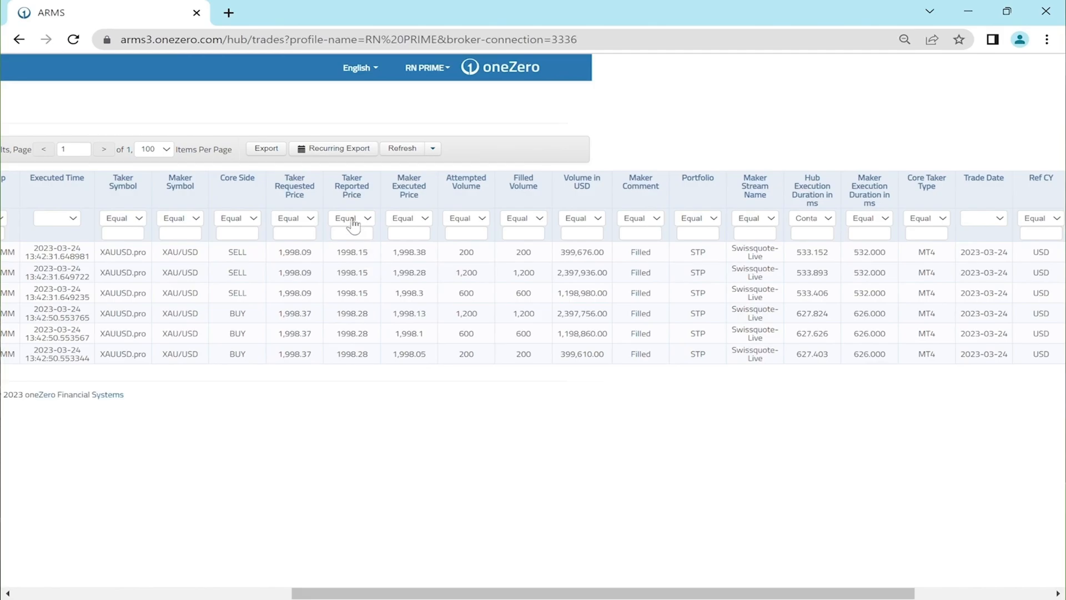
mouse_move(294, 185)
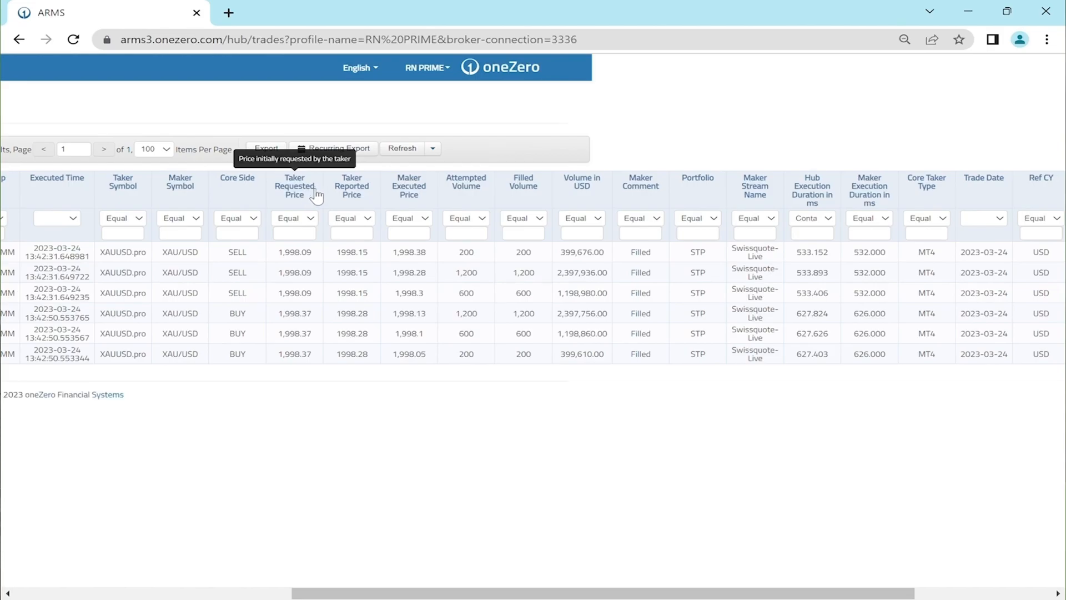
mouse_move(367, 195)
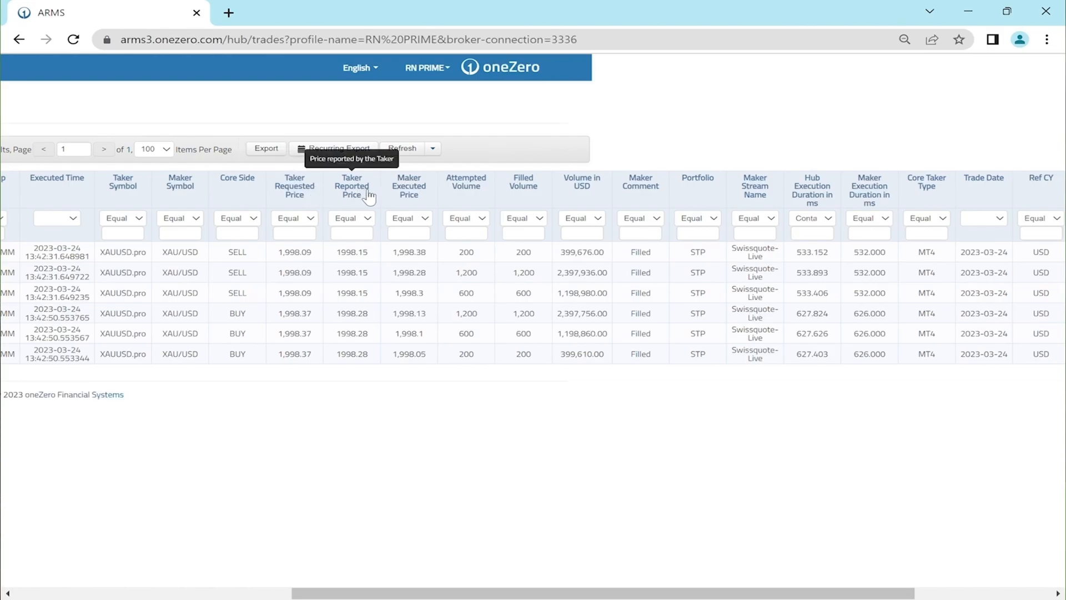
mouse_move(427, 195)
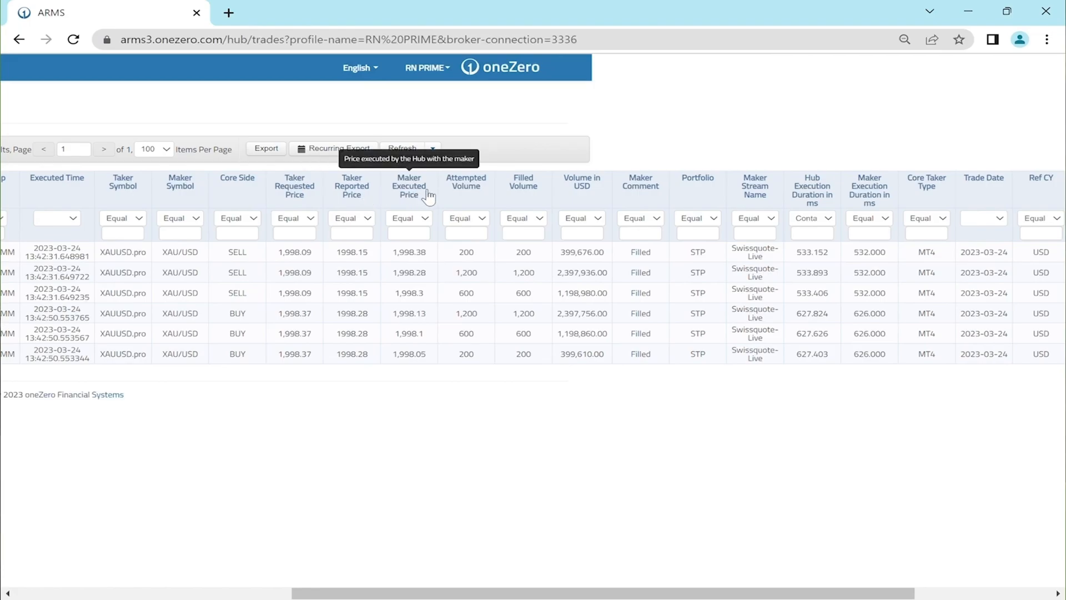
mouse_move(311, 305)
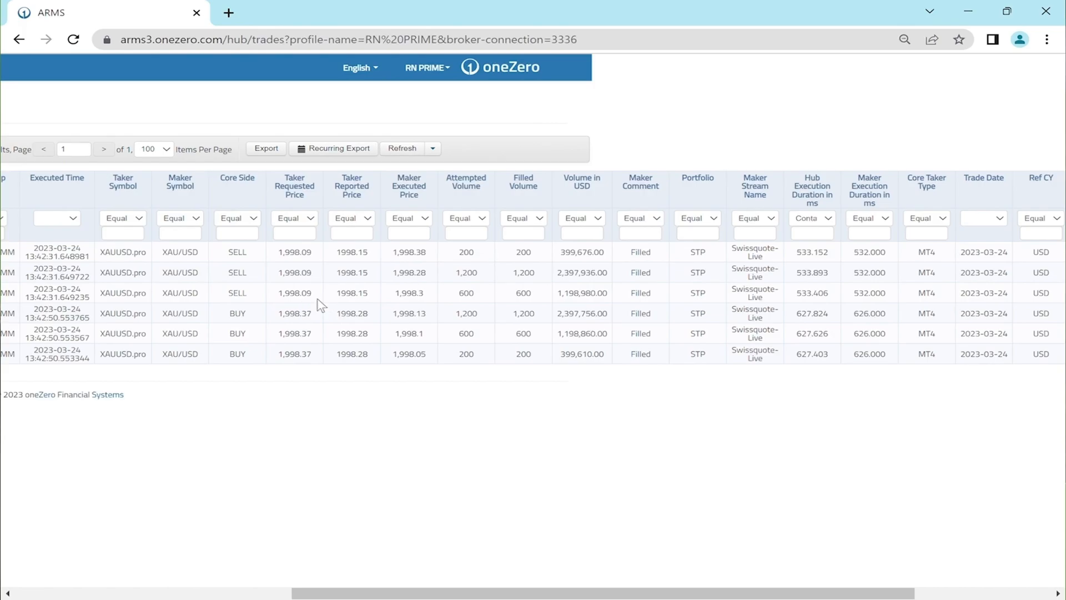
mouse_move(374, 307)
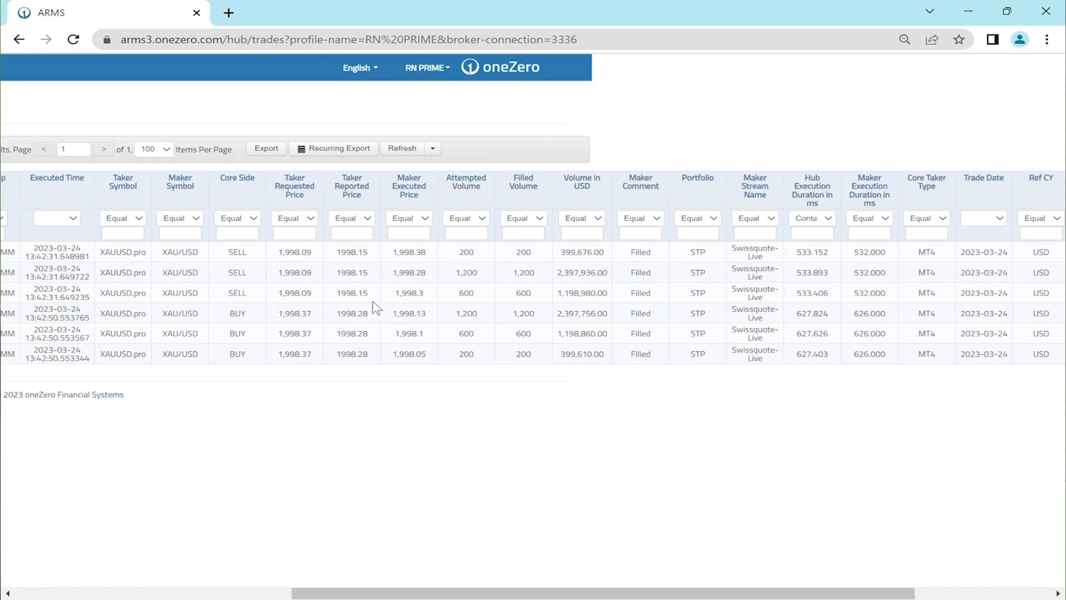
mouse_move(370, 310)
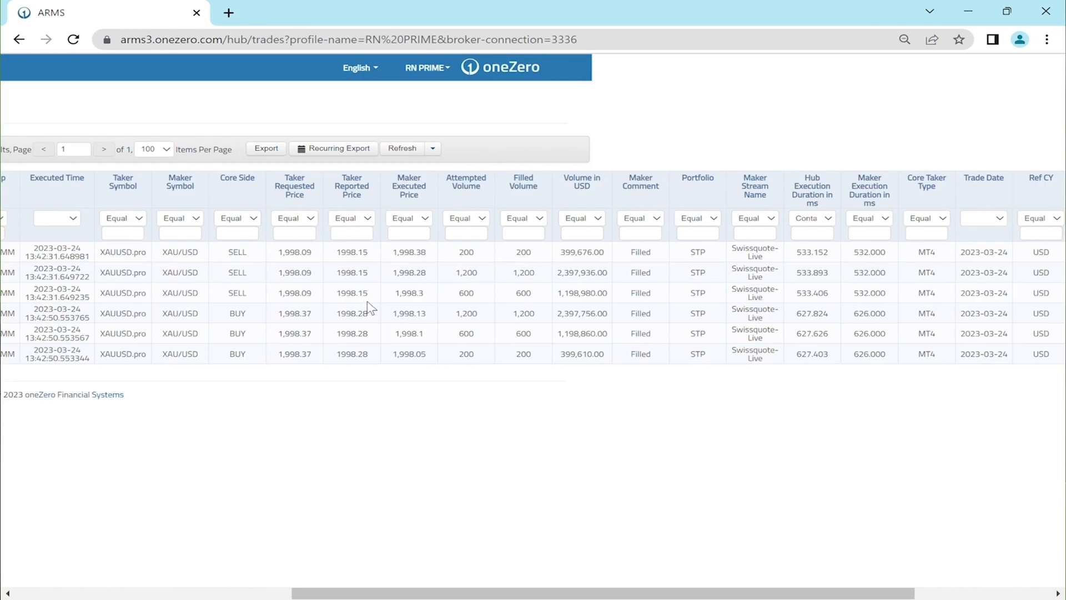
mouse_move(415, 304)
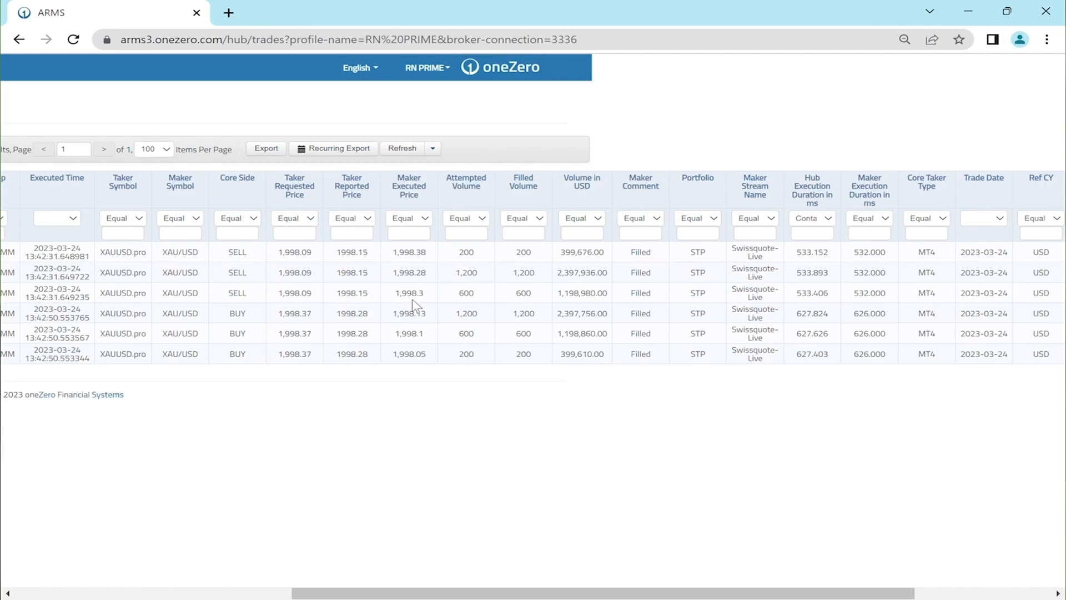
mouse_move(423, 306)
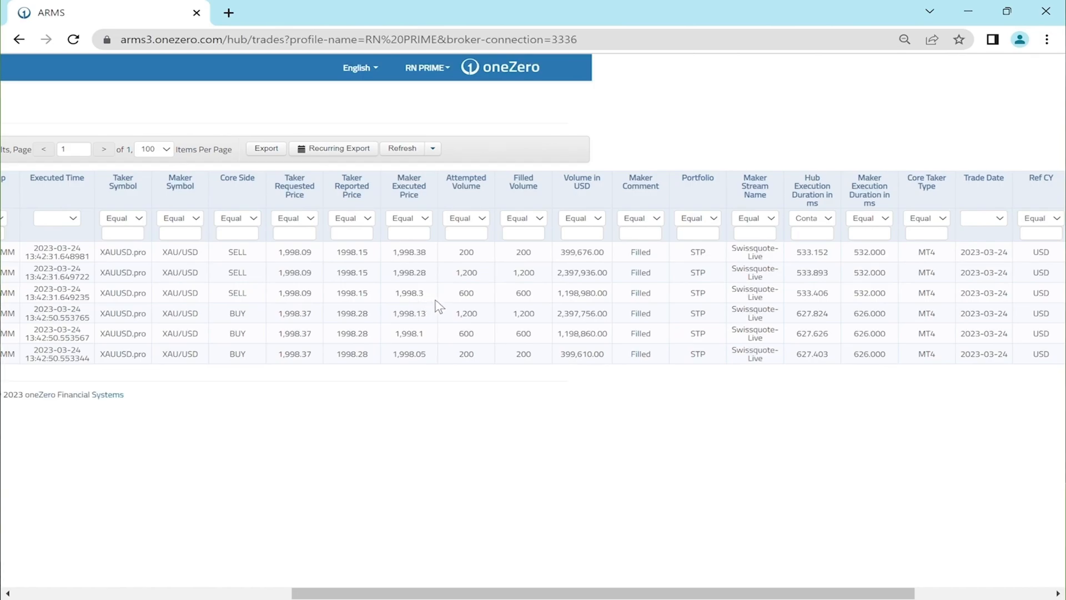
mouse_move(474, 306)
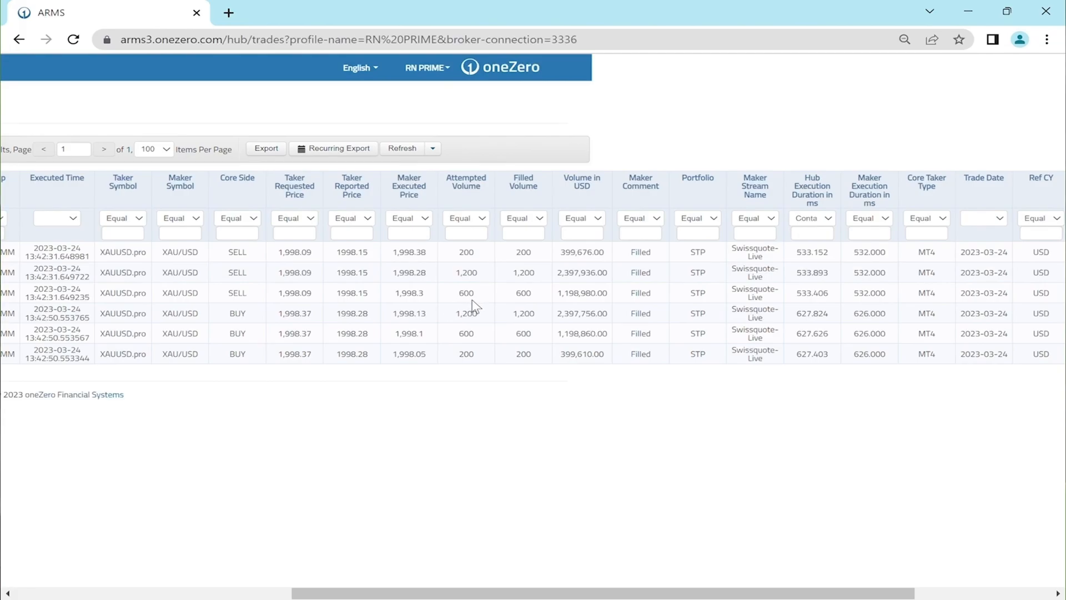
mouse_move(440, 304)
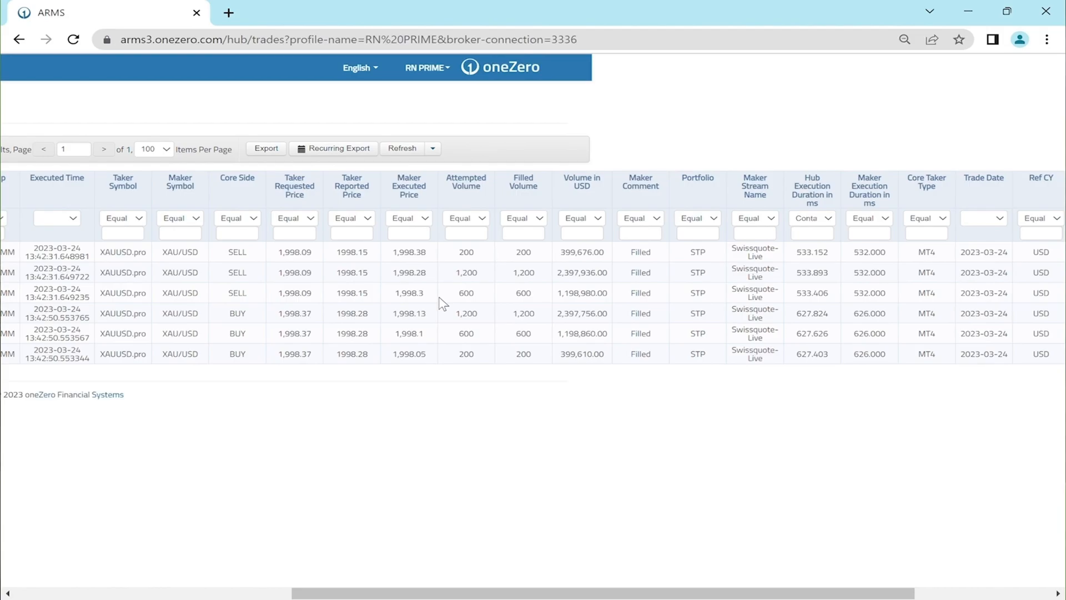
mouse_move(466, 187)
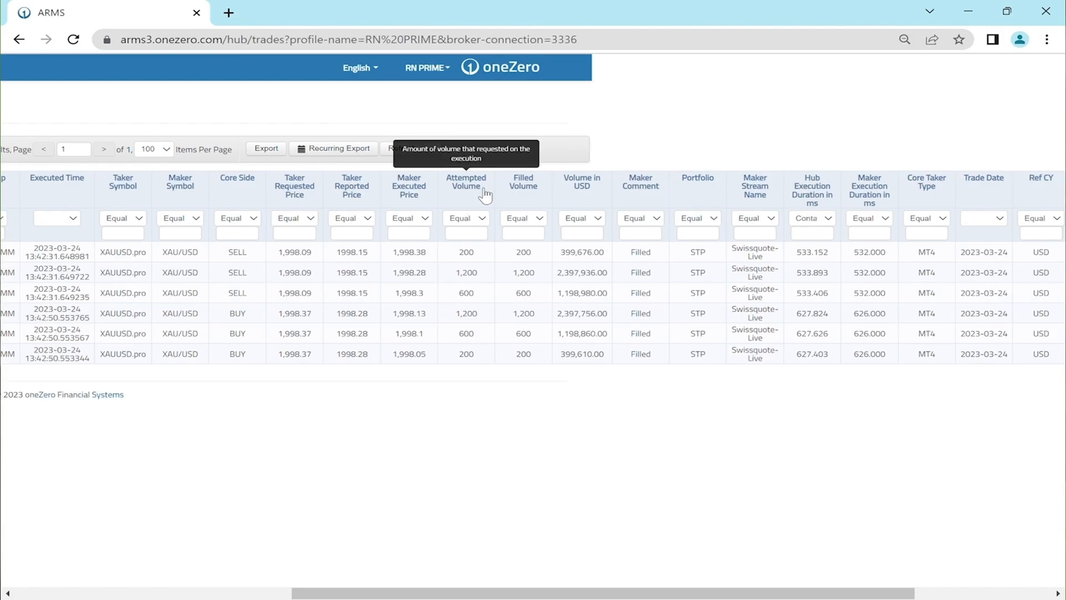
mouse_move(537, 190)
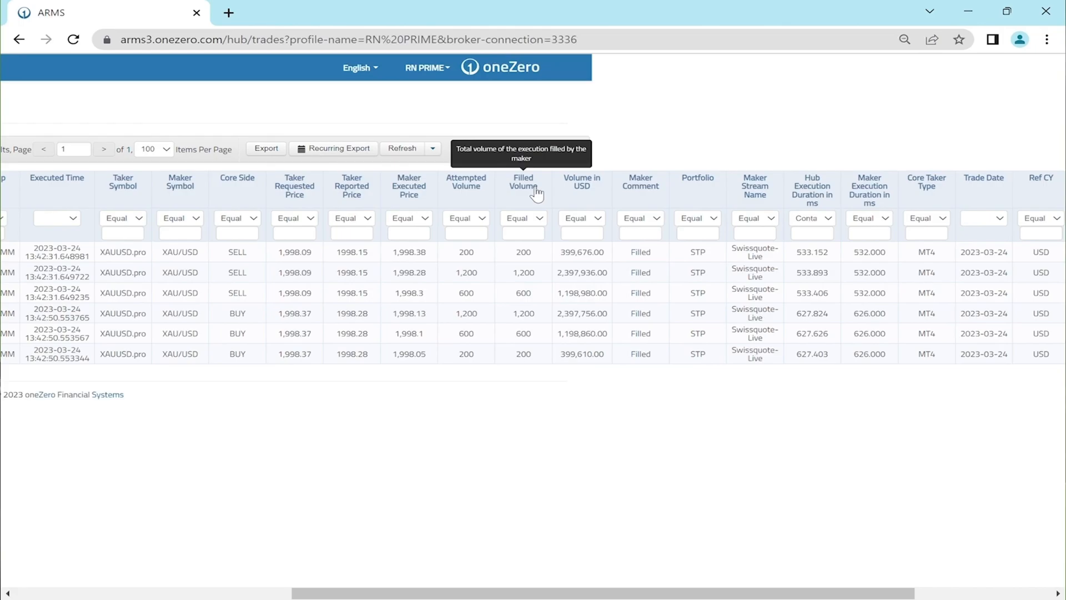
mouse_move(487, 304)
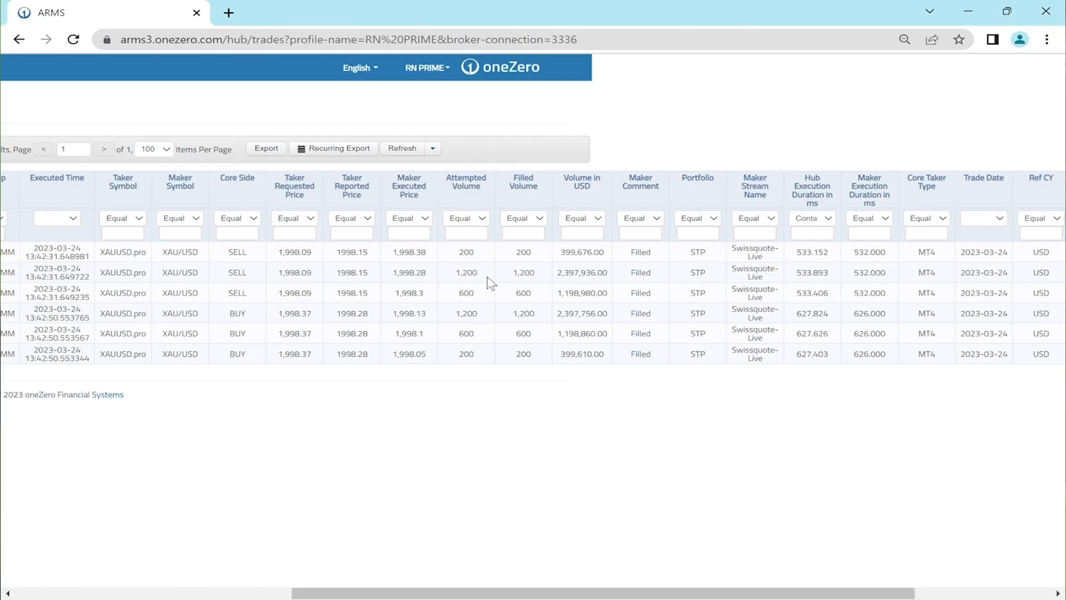
mouse_move(509, 281)
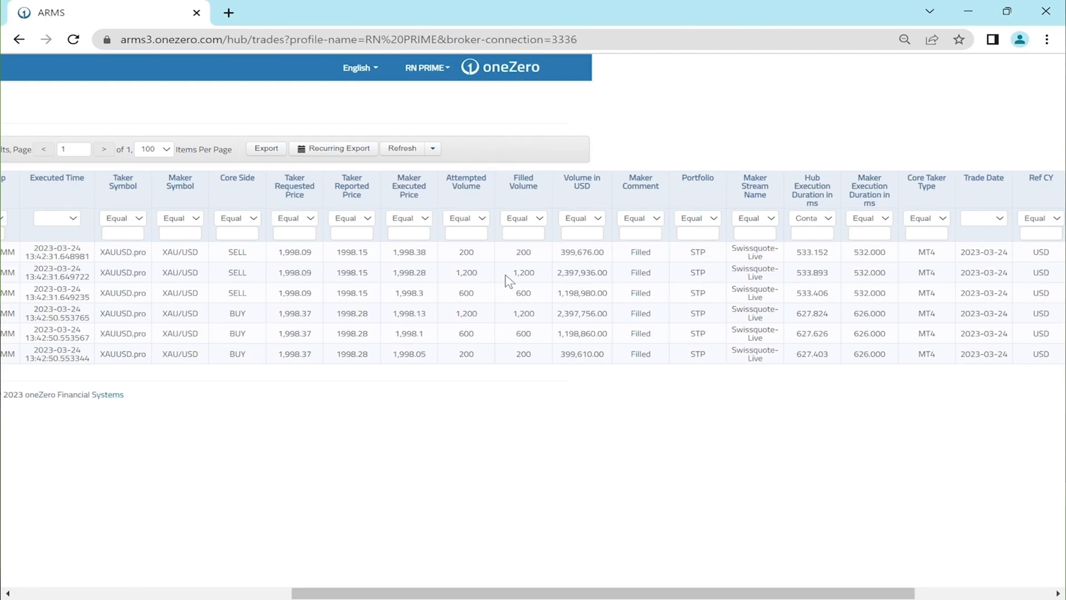
mouse_move(597, 189)
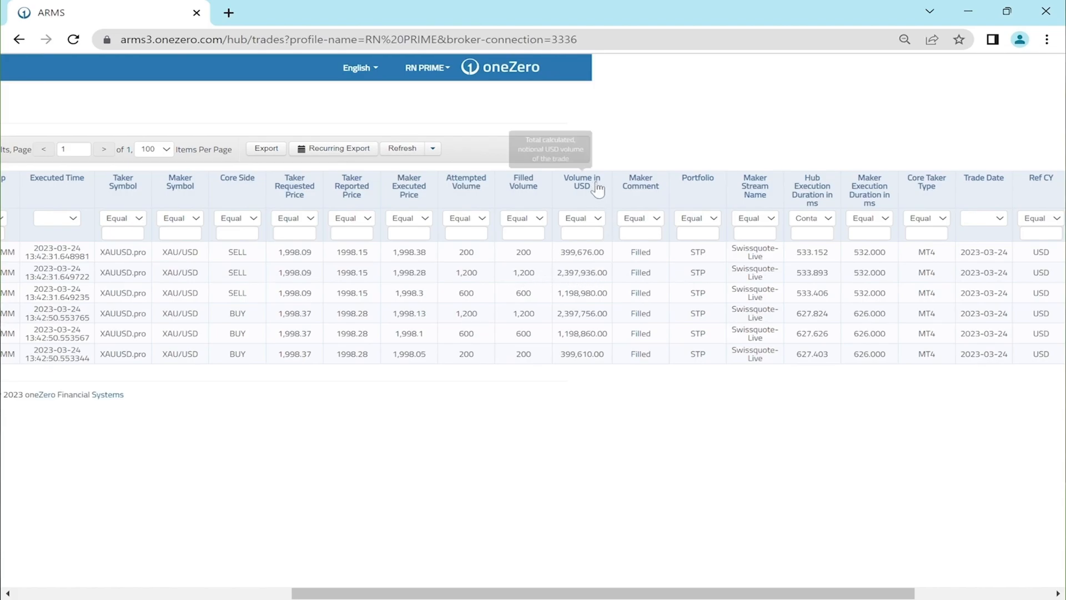
- Scroll right to the Ref CY, Term CY, conversion ratio and empty Core Comment columns
scroll(right, 3)
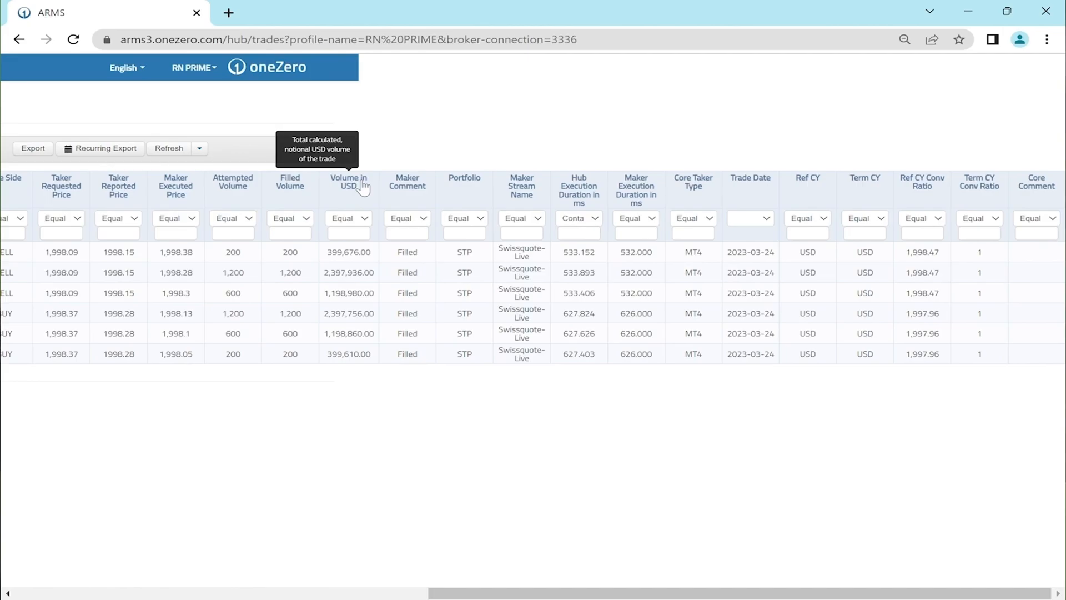
mouse_move(365, 266)
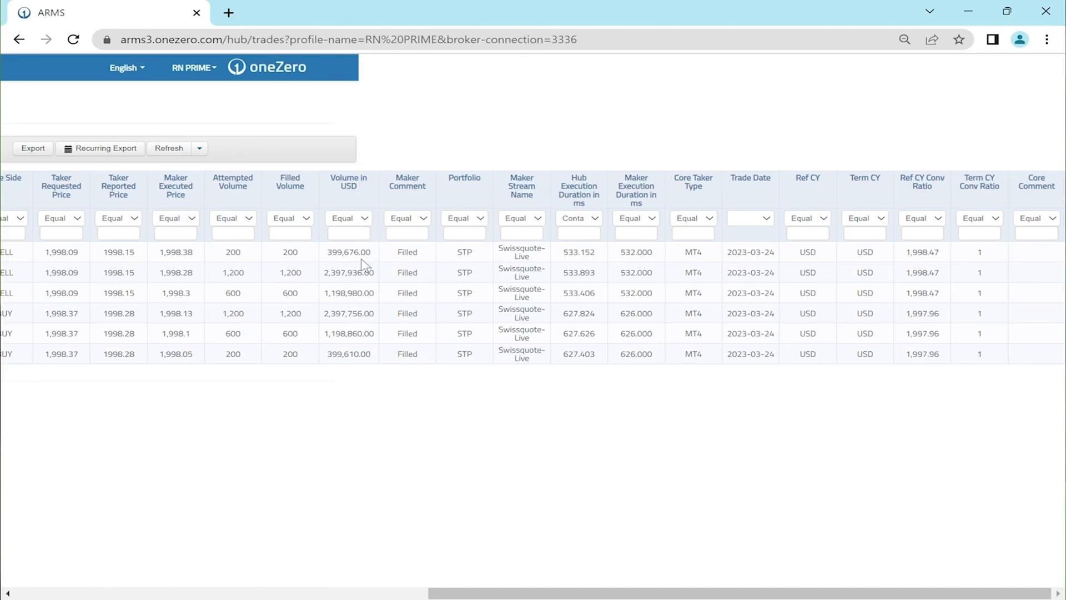
mouse_move(388, 295)
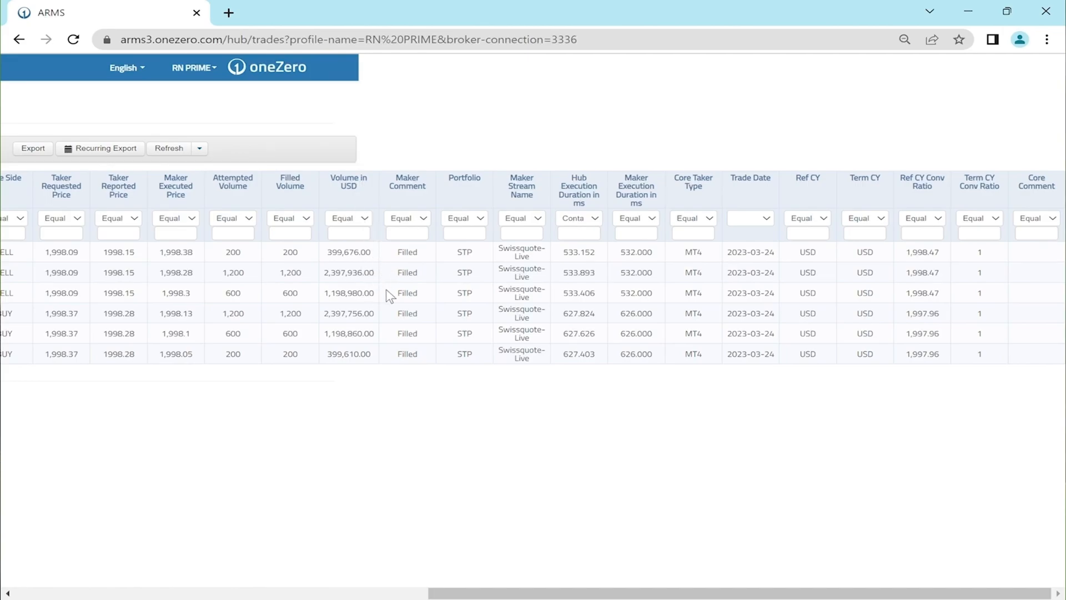
mouse_move(449, 301)
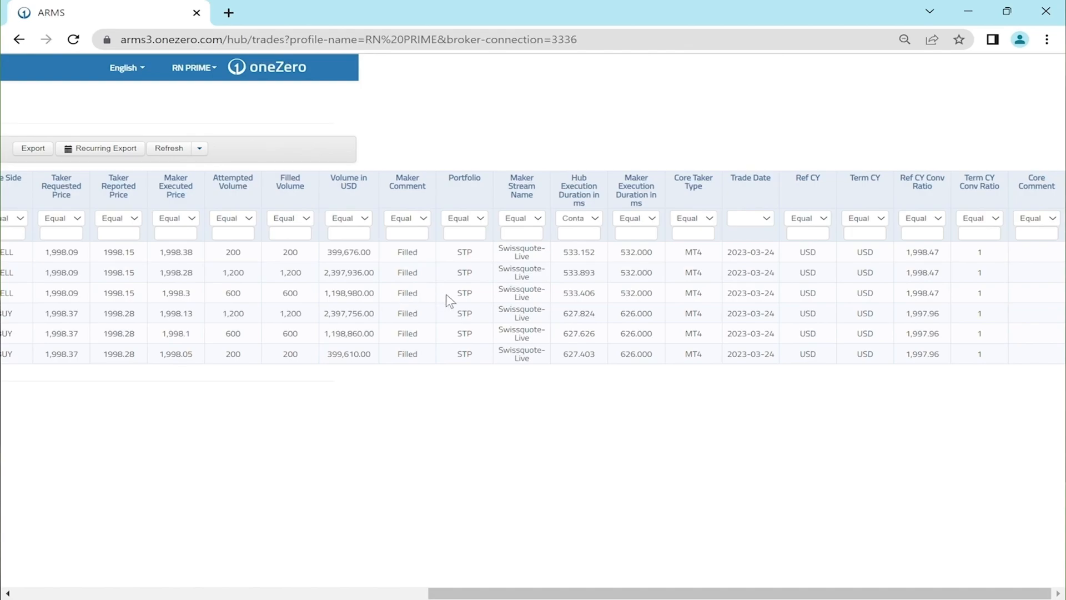
mouse_move(478, 288)
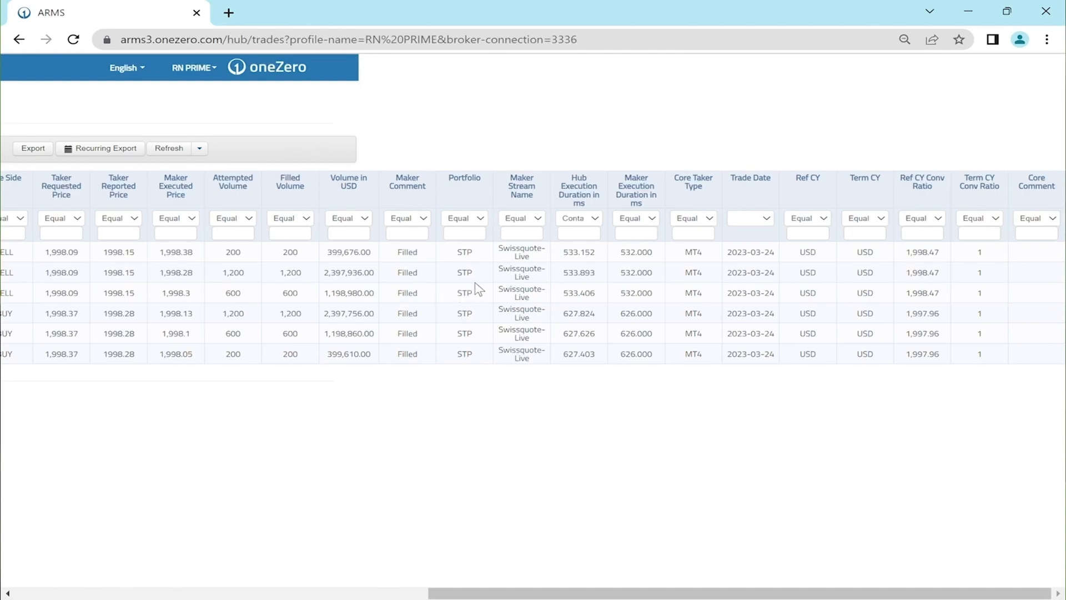
mouse_move(551, 306)
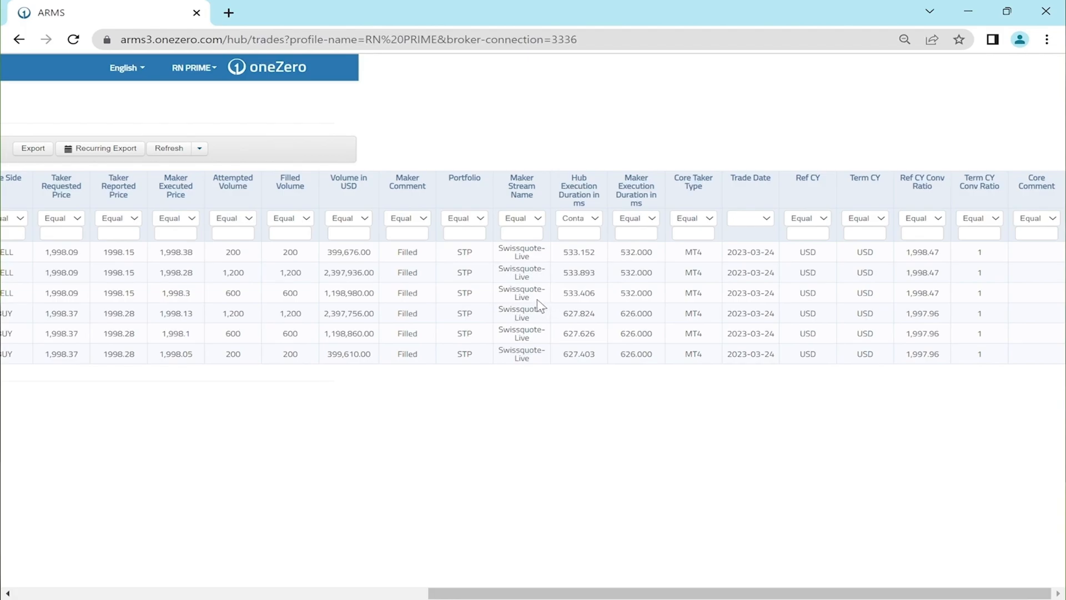
mouse_move(606, 305)
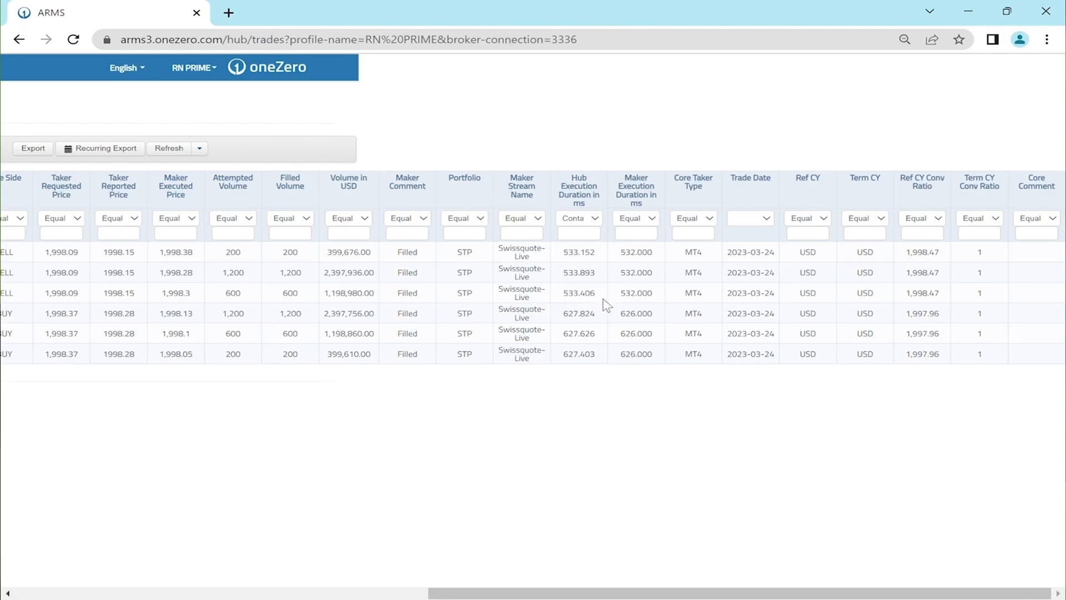
mouse_move(709, 306)
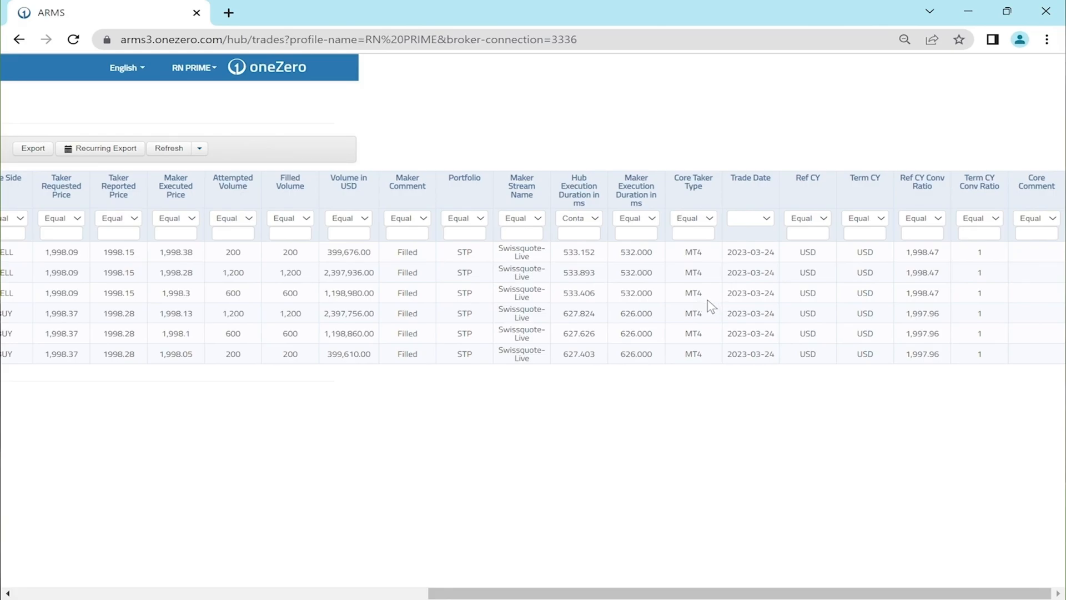
mouse_move(737, 307)
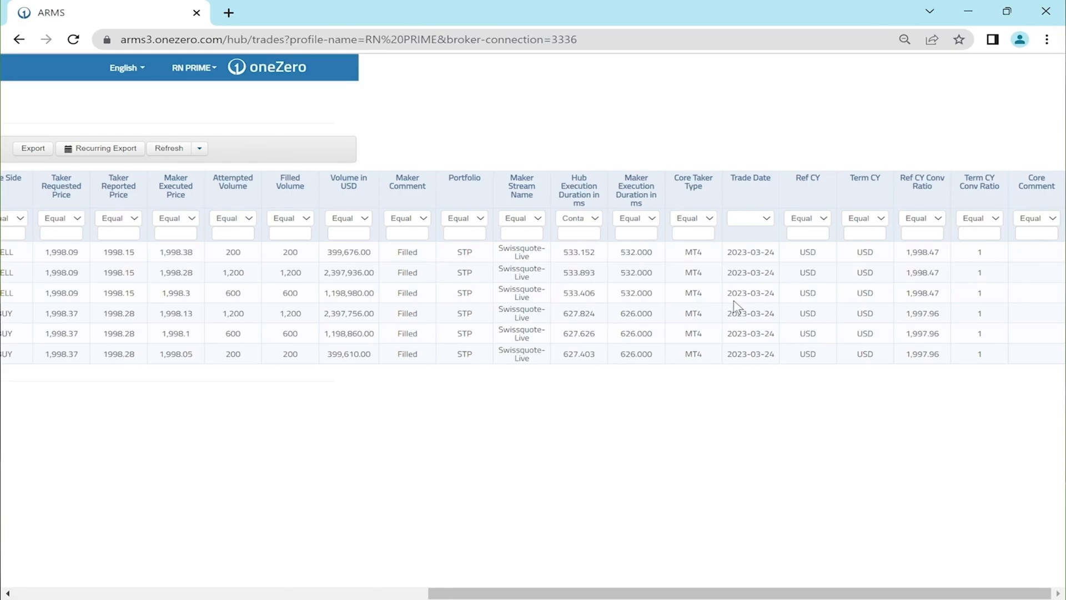
mouse_move(746, 307)
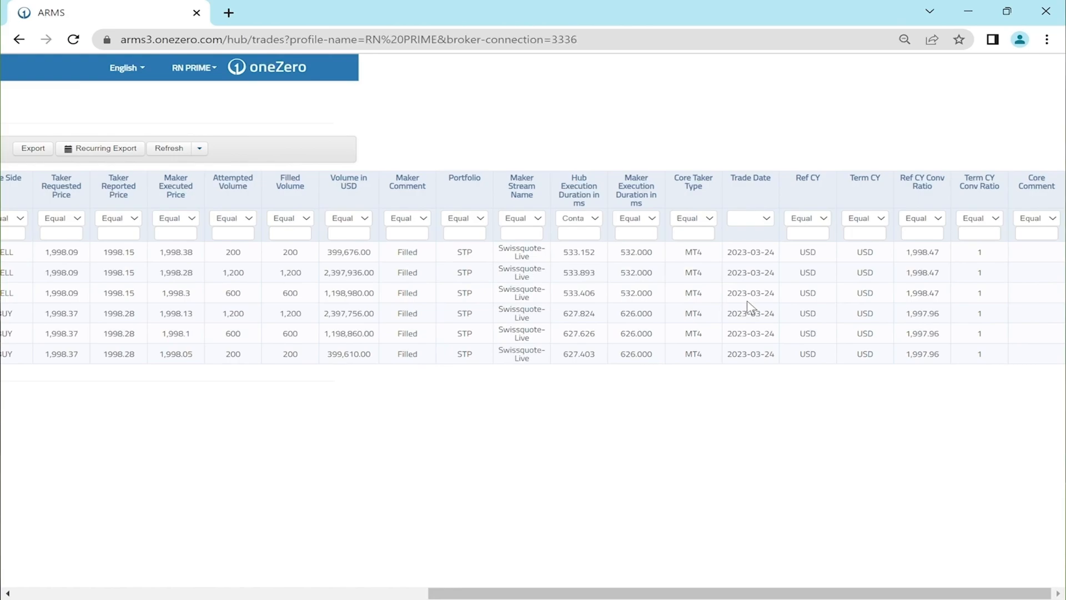
mouse_move(823, 306)
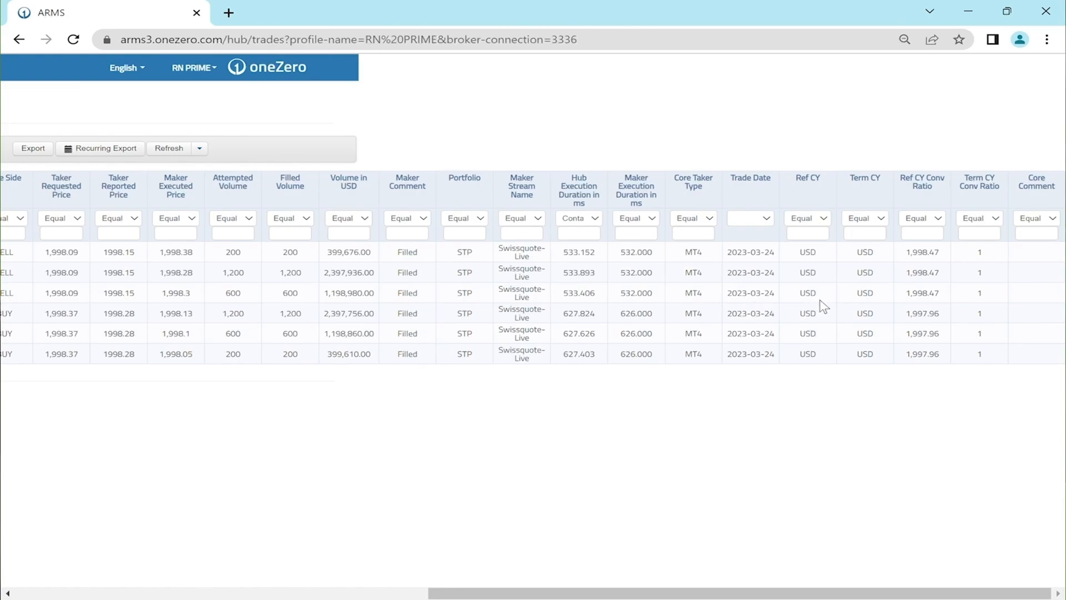
mouse_move(808, 184)
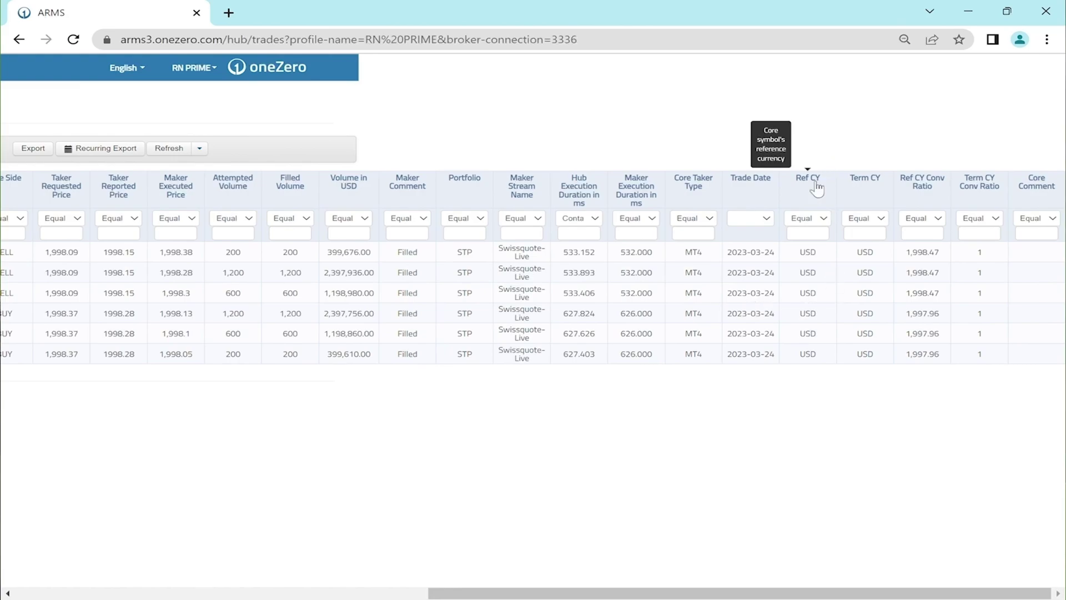
mouse_move(861, 184)
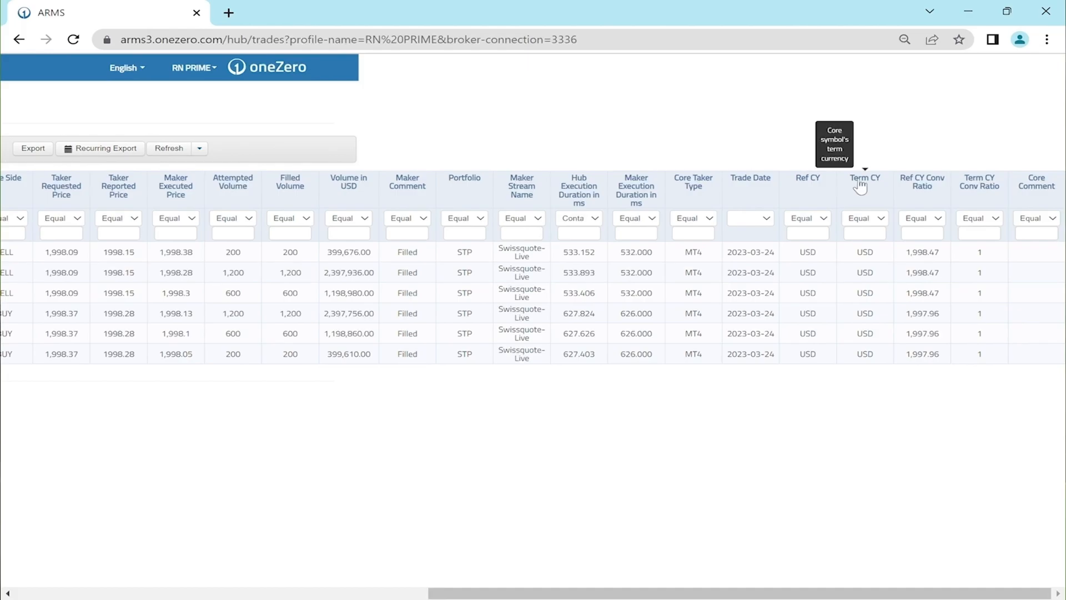
mouse_move(932, 191)
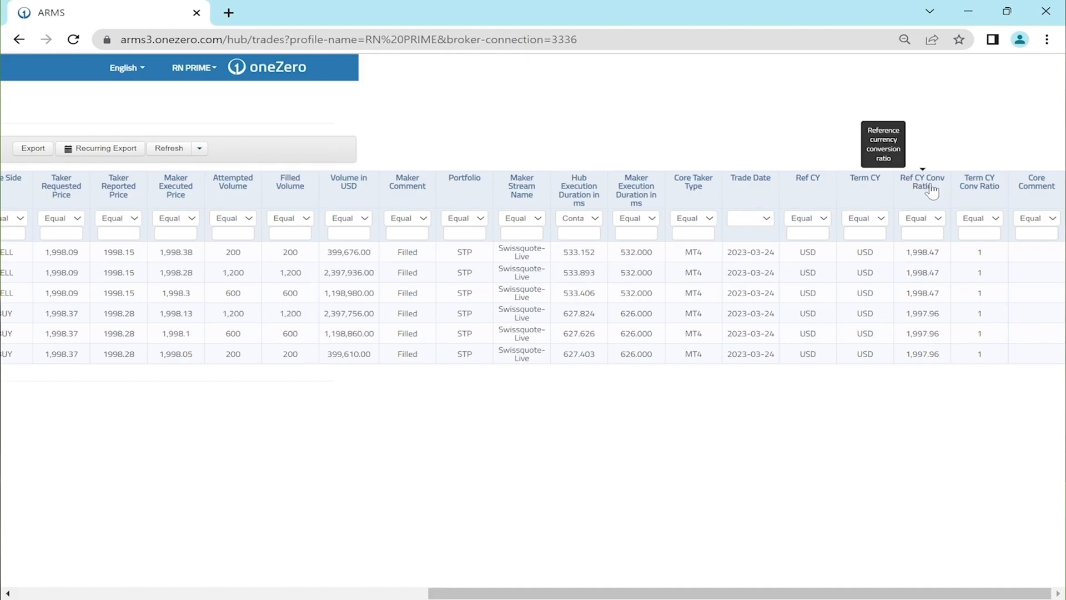
mouse_move(1032, 193)
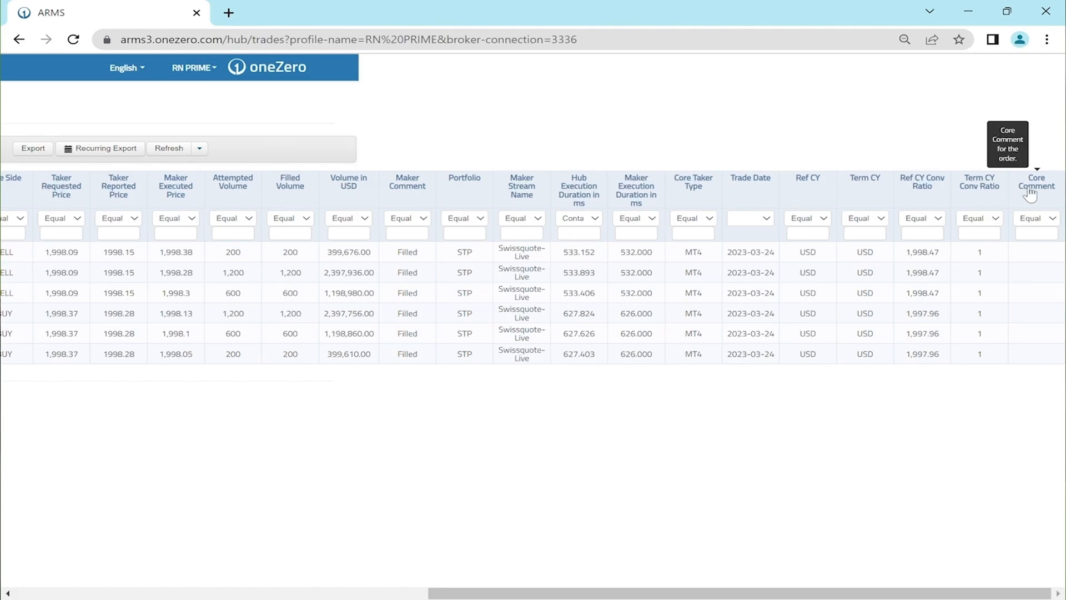
mouse_move(994, 196)
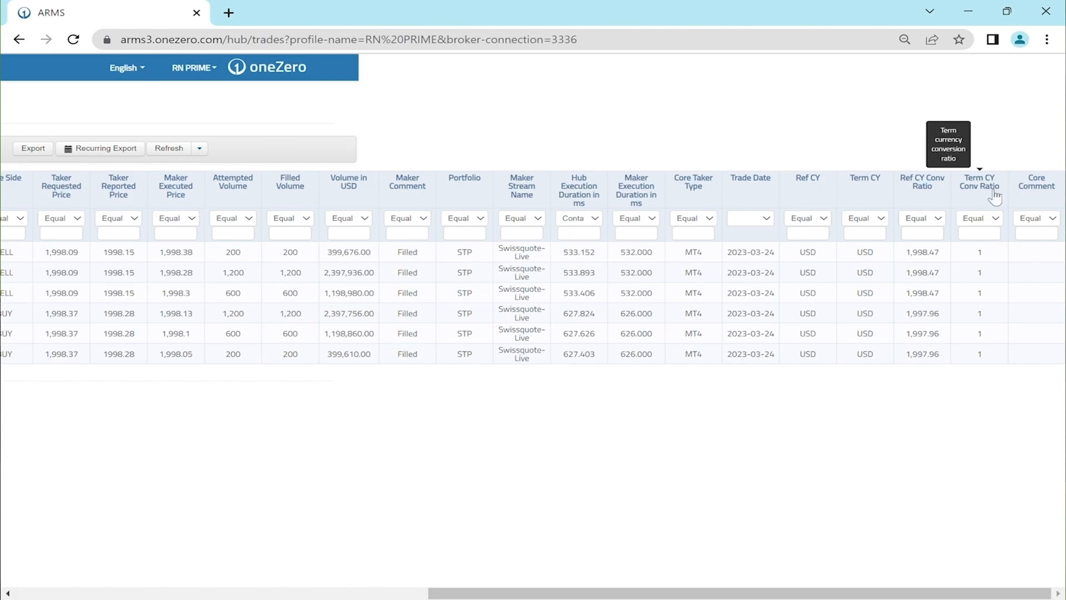
mouse_move(900, 380)
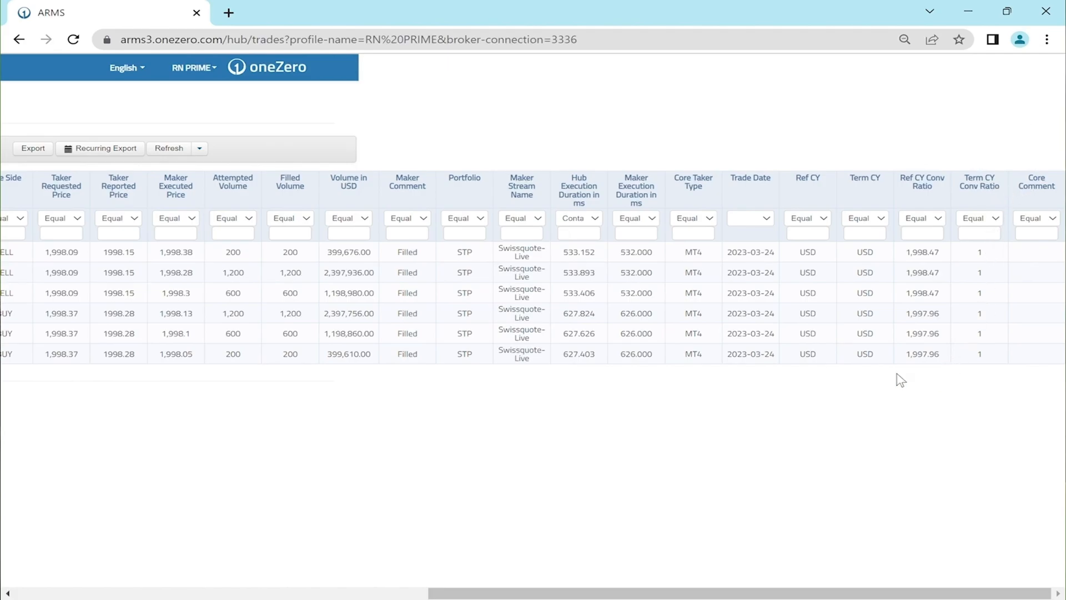
mouse_move(976, 370)
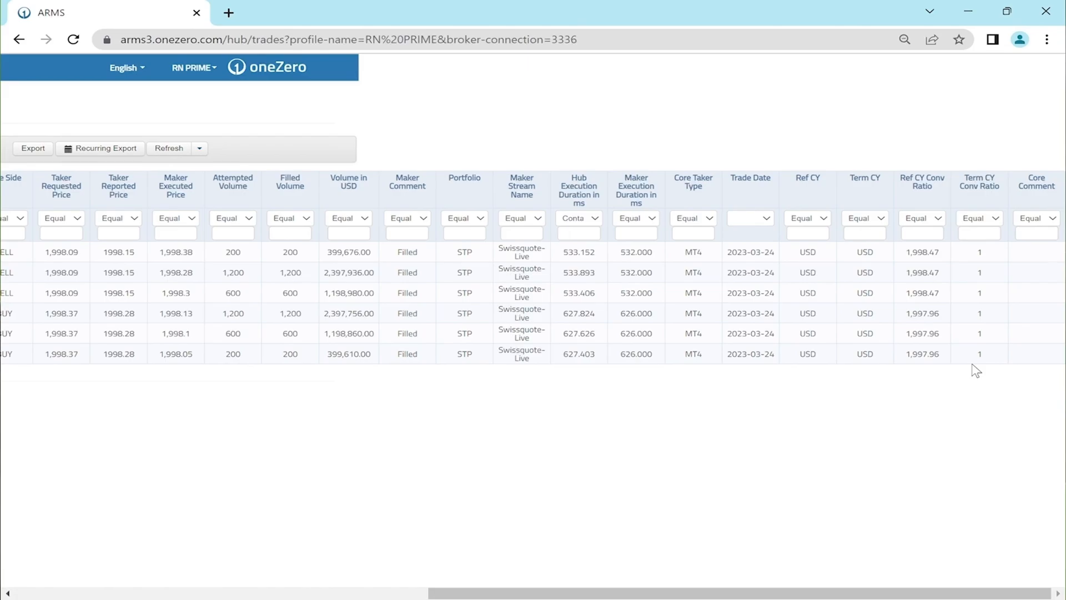
mouse_move(928, 372)
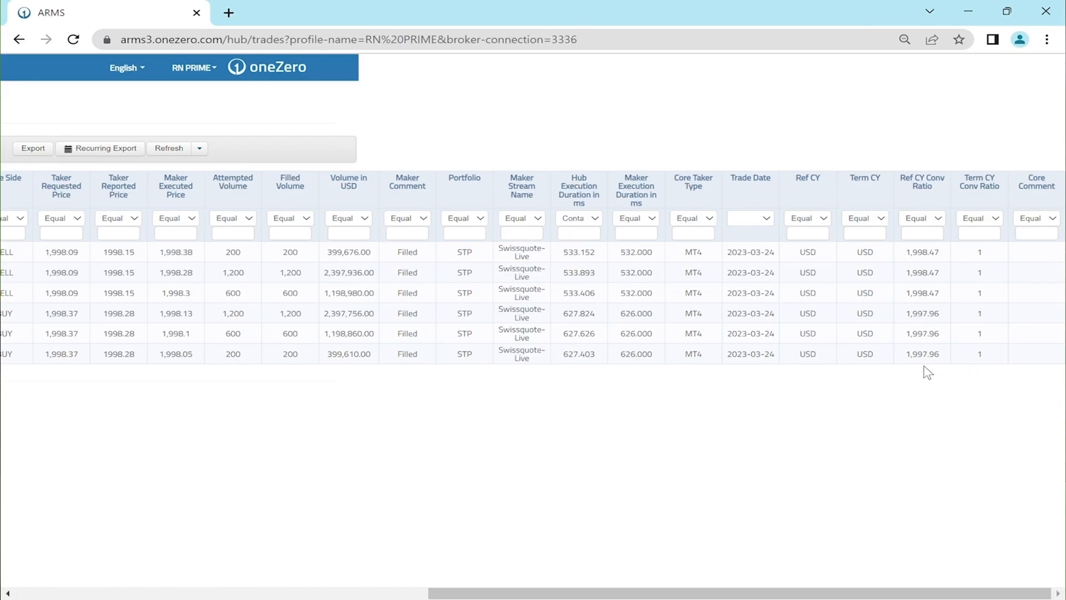
mouse_move(918, 373)
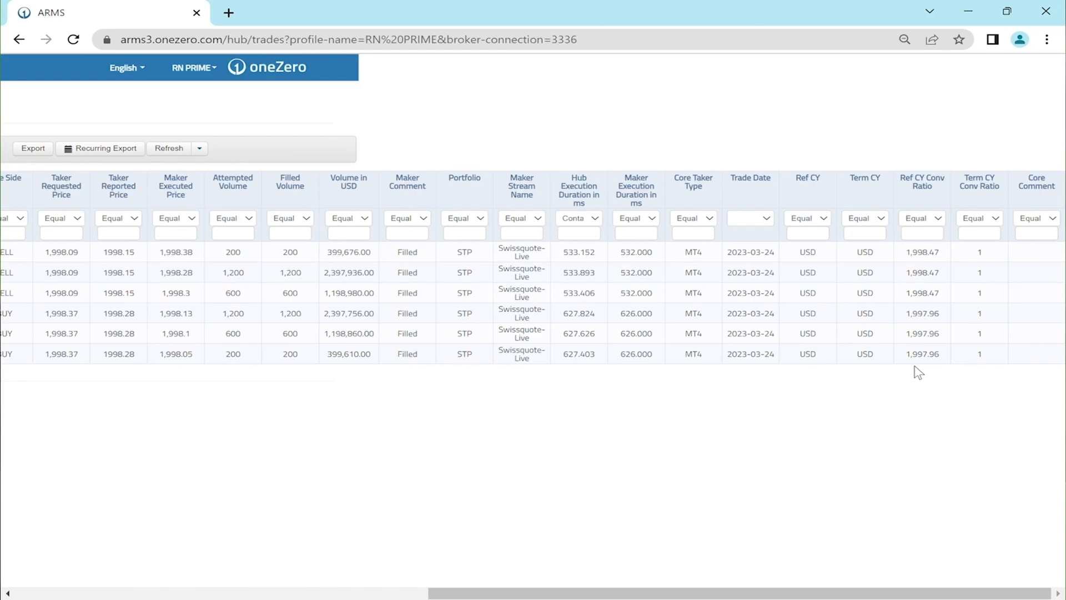
mouse_move(892, 379)
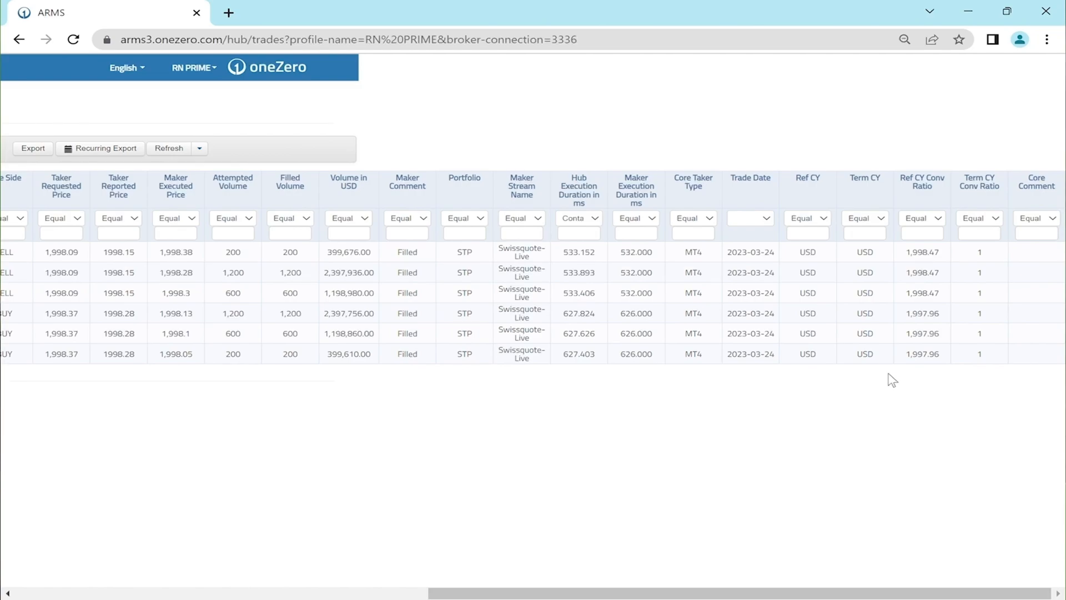
- Scroll back left to the Taker Order ID column showing 84065953 on all six trades
scroll(left, 3)
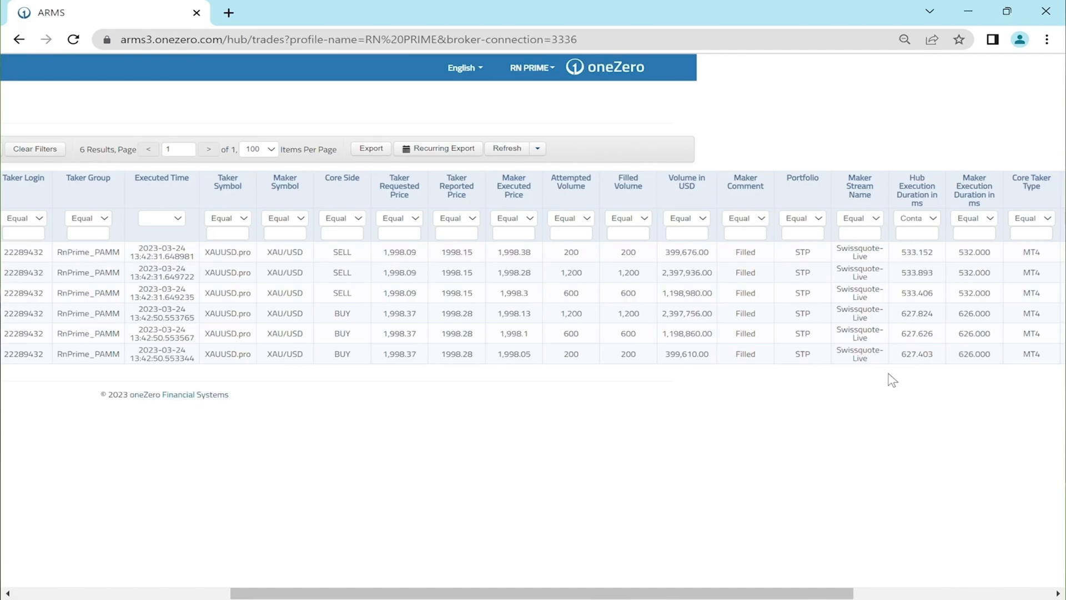
scroll(left, 3)
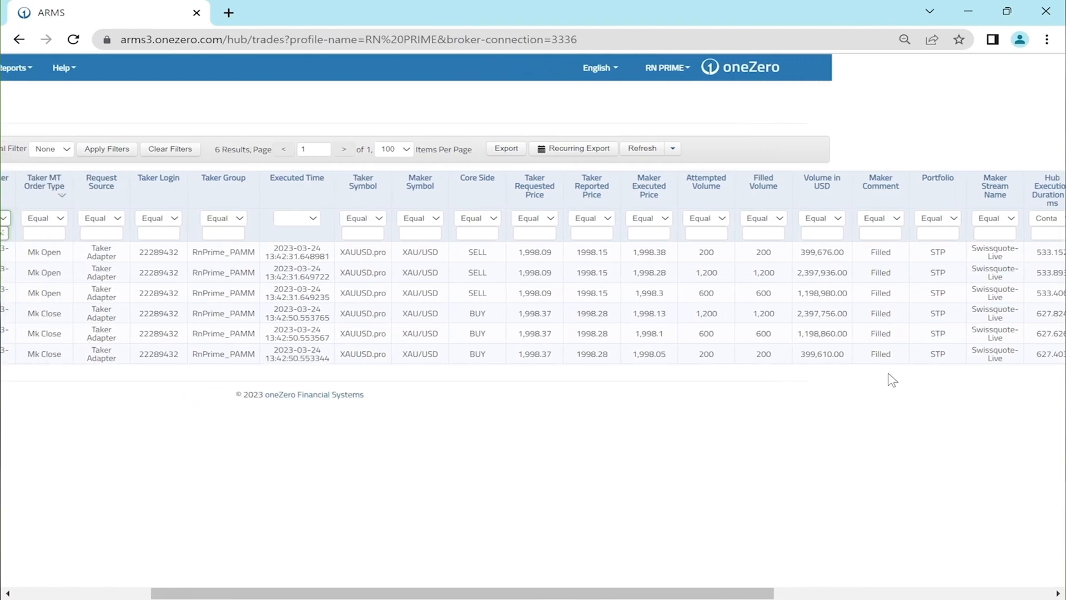
scroll(left, 3)
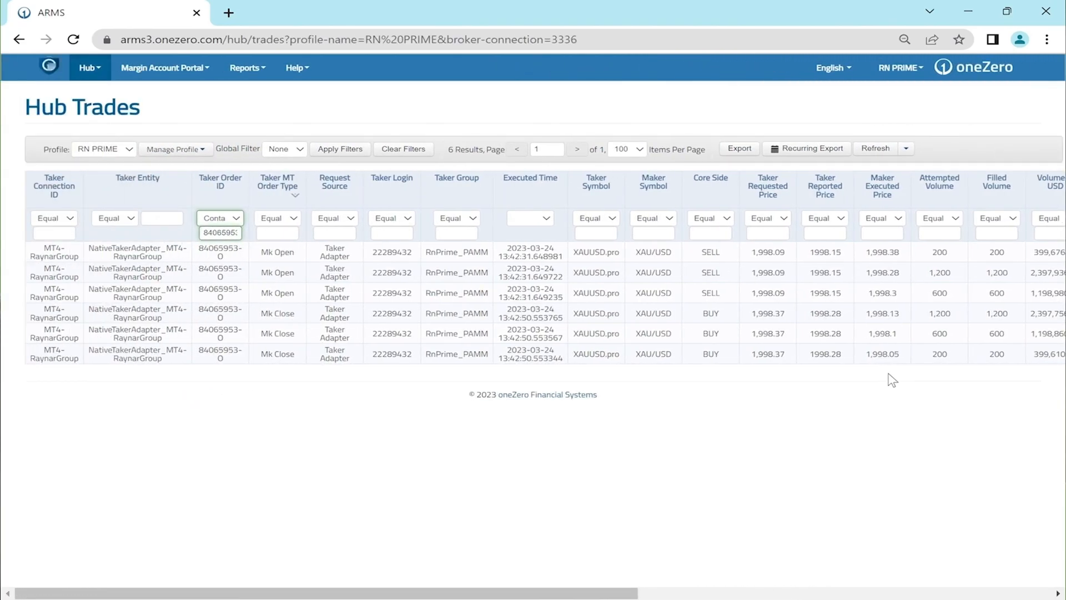